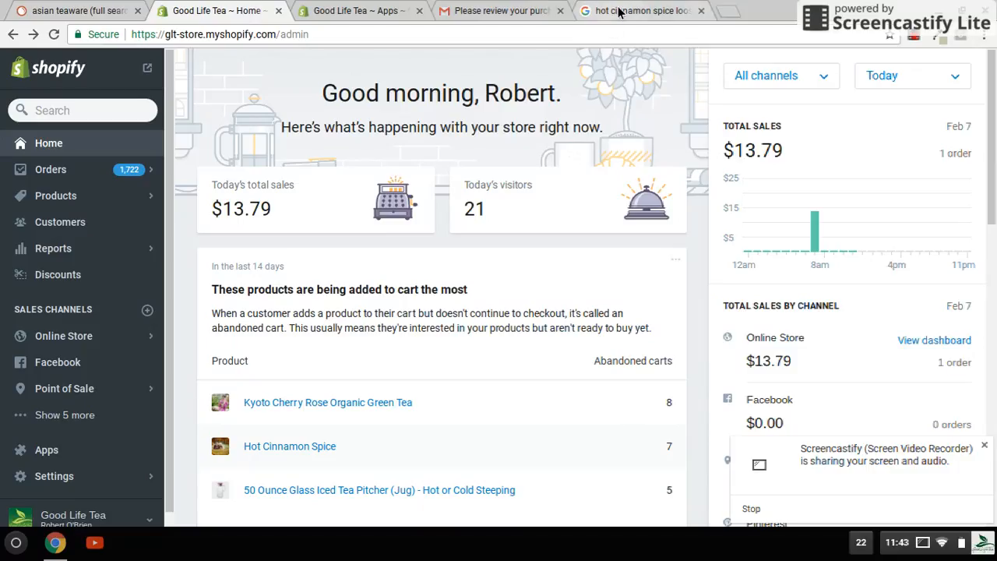
Step: Leave the tea search results for the store admin and scroll the installed apps list
left_click(638, 10)
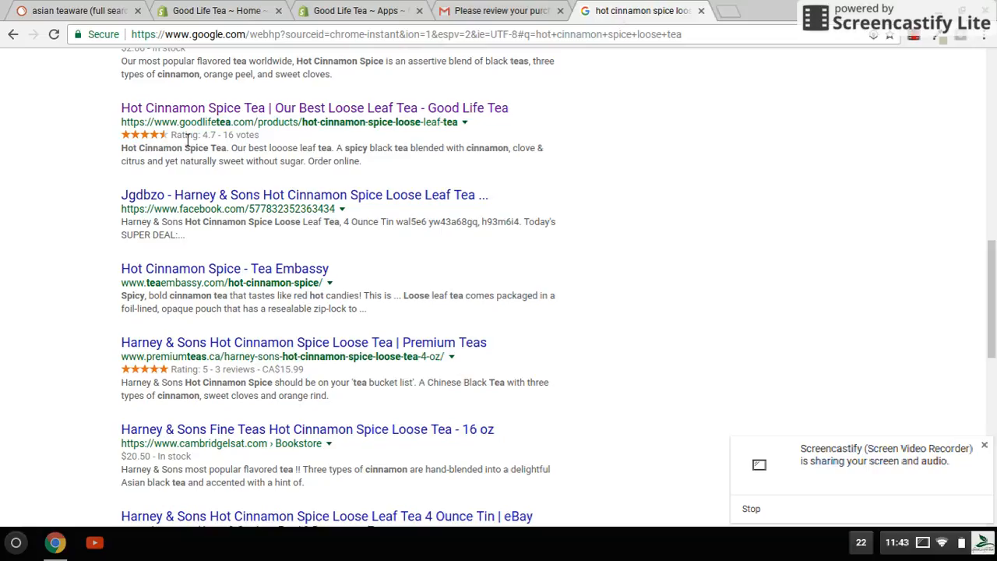
mouse_move(171, 104)
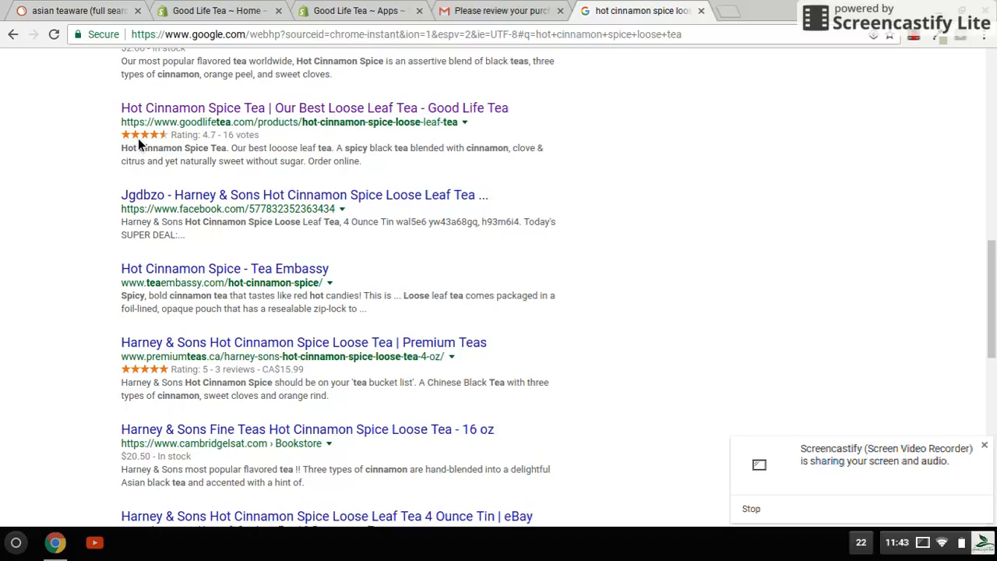
mouse_move(170, 139)
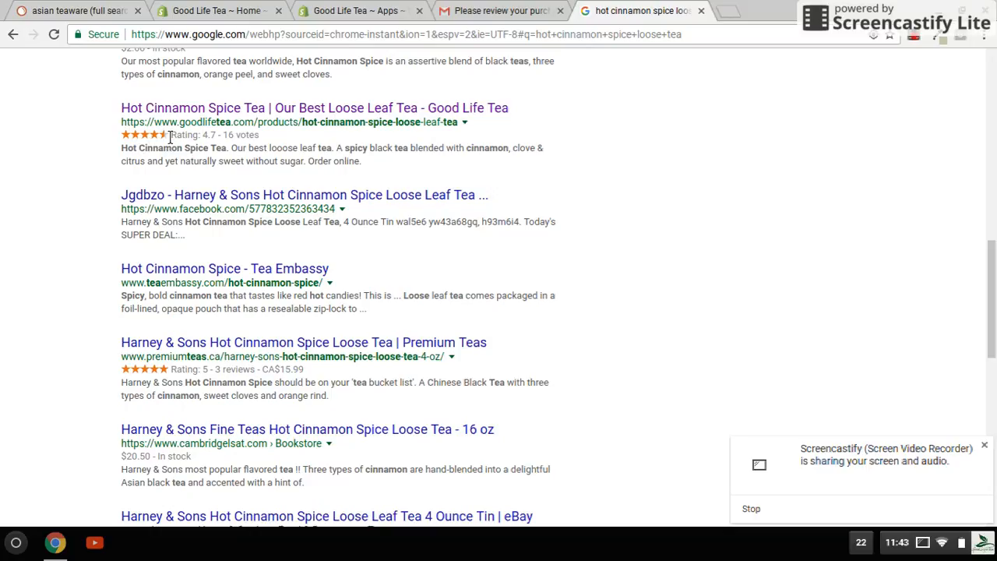
mouse_move(267, 145)
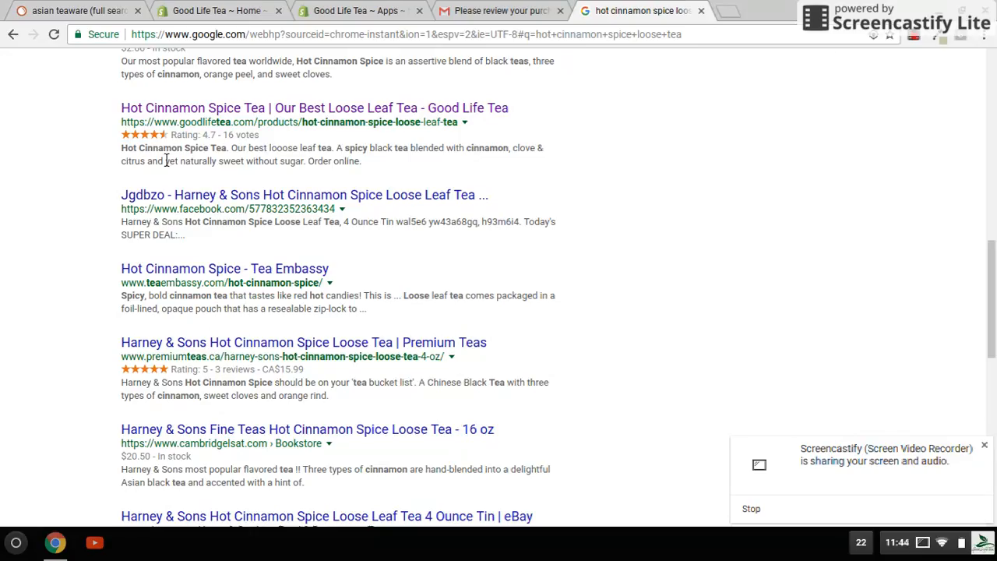
mouse_move(169, 143)
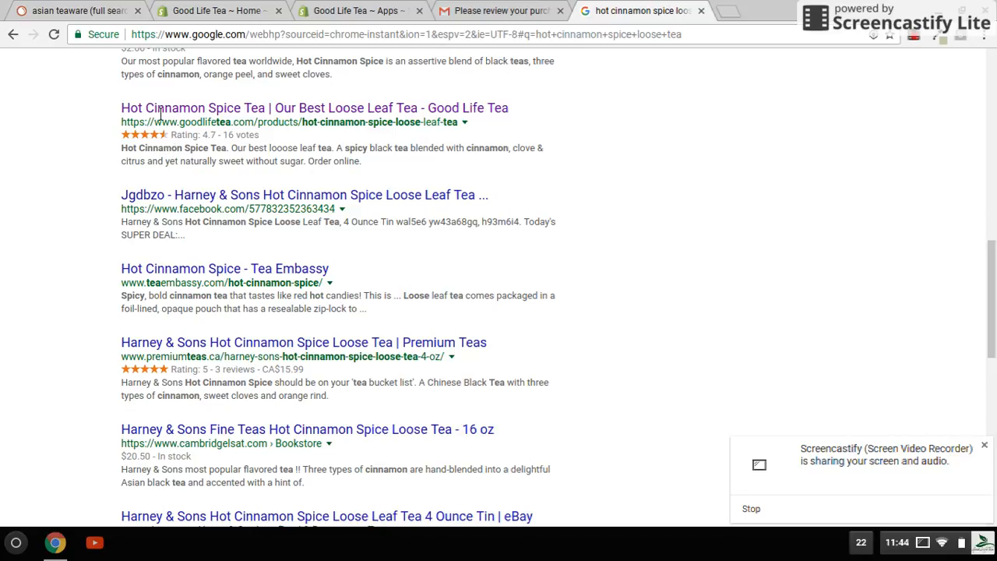
left_click(218, 10)
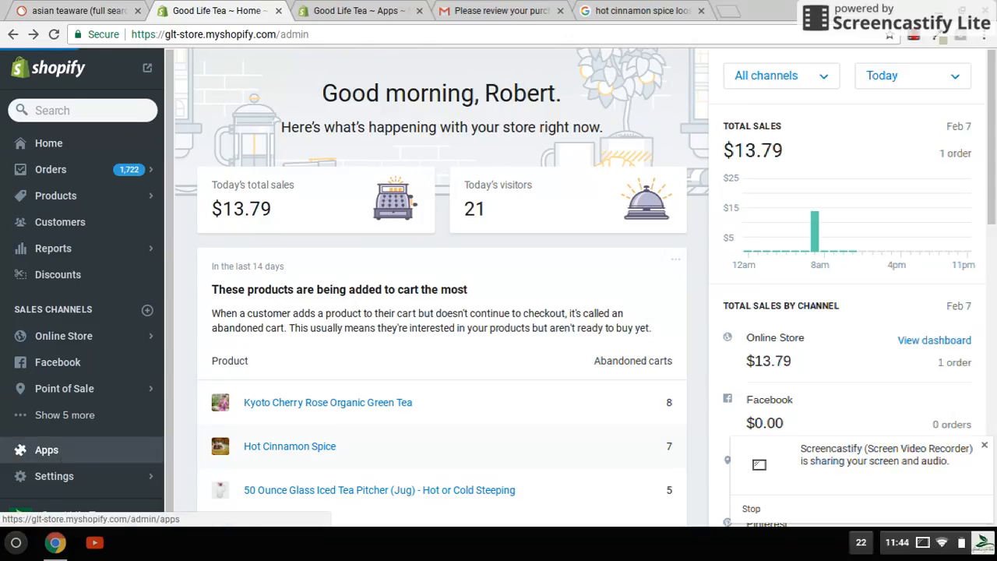
left_click(46, 449)
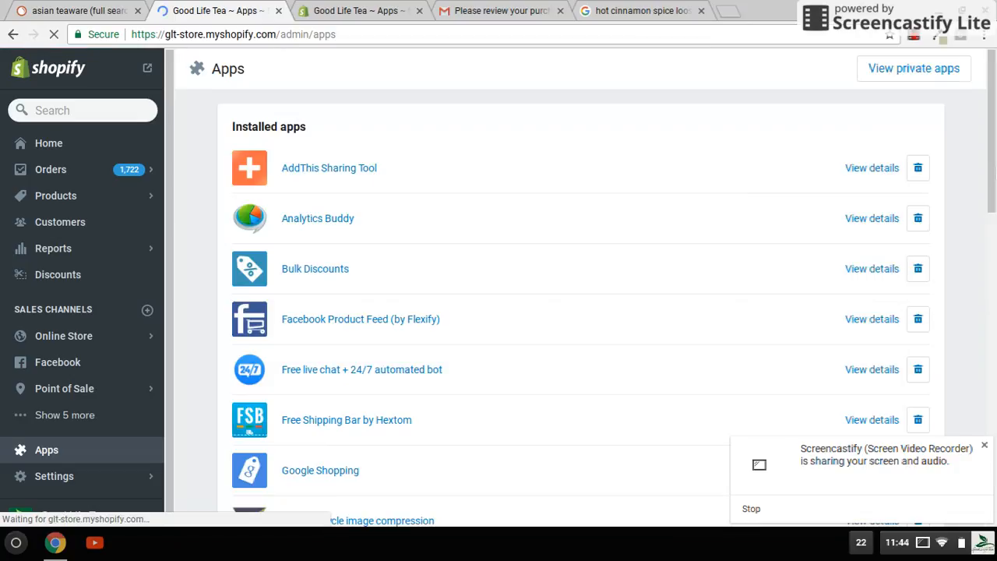
scroll("down", 3)
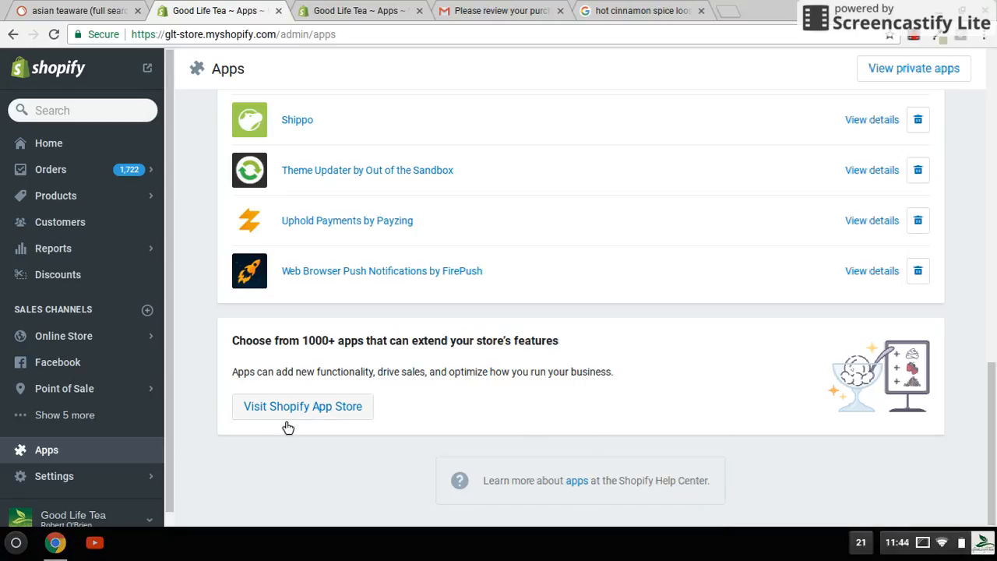
mouse_move(283, 420)
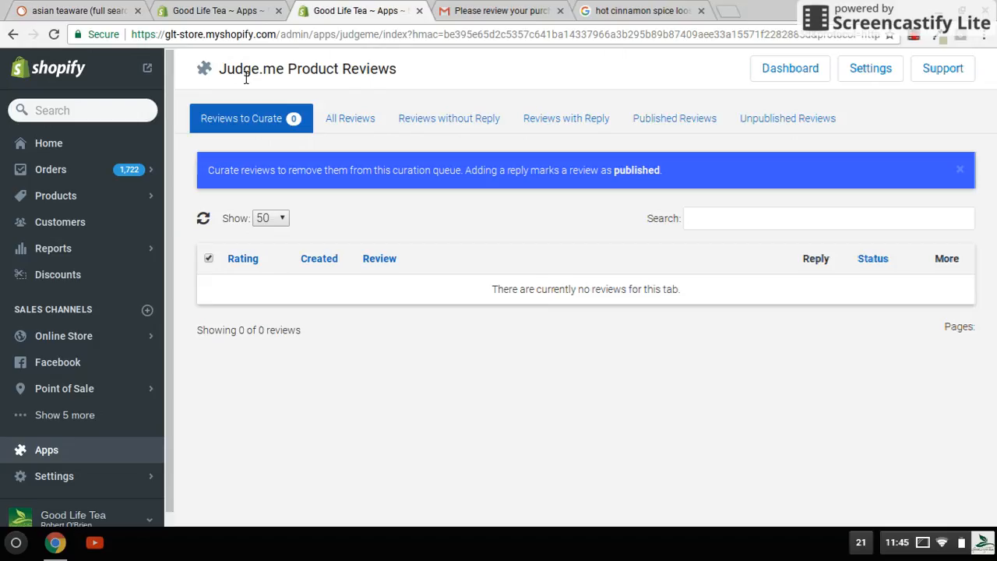
mouse_move(278, 142)
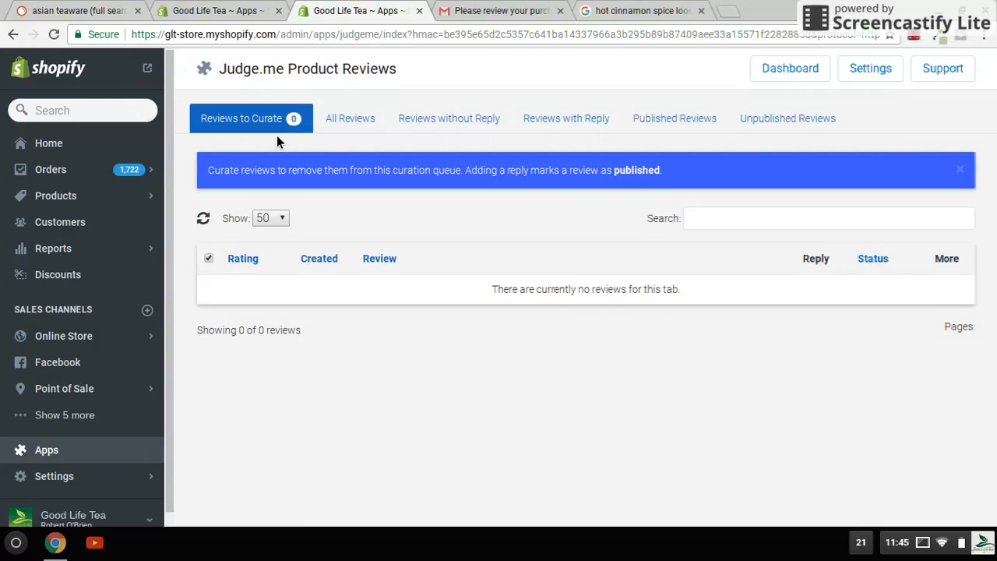
mouse_move(320, 346)
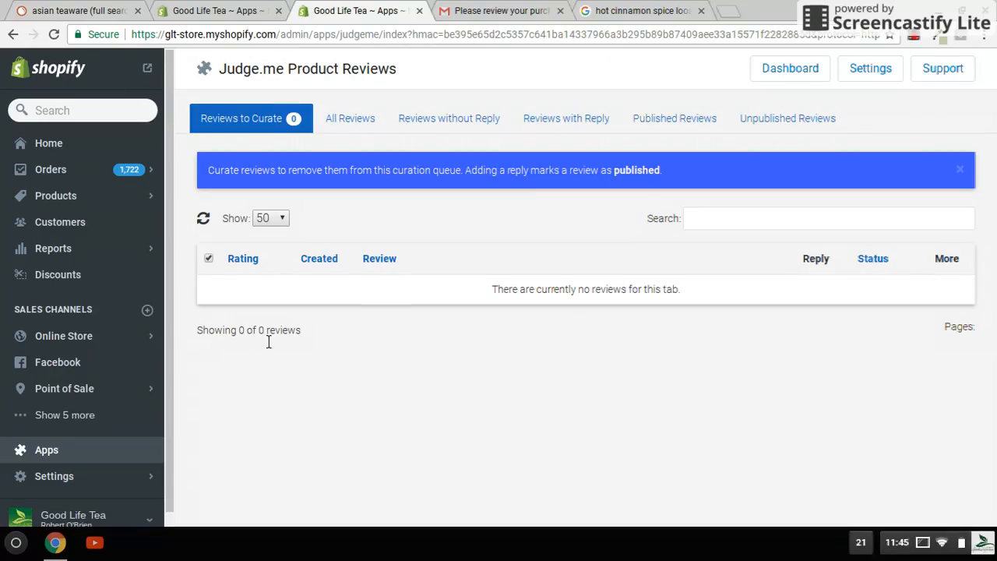
mouse_move(239, 346)
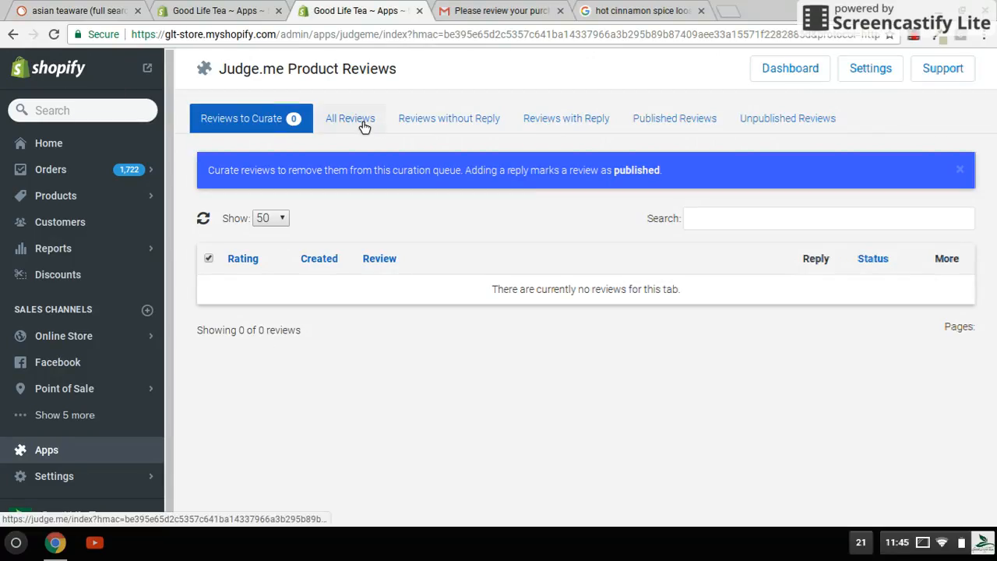
Step: Show every Judge.me review with its store replies, then head to Settings
left_click(350, 118)
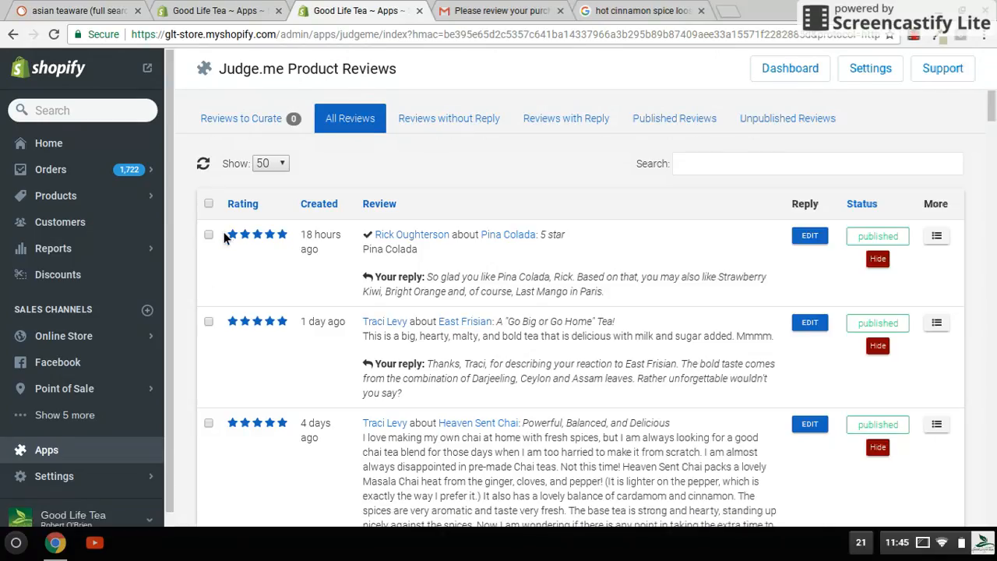
mouse_move(286, 248)
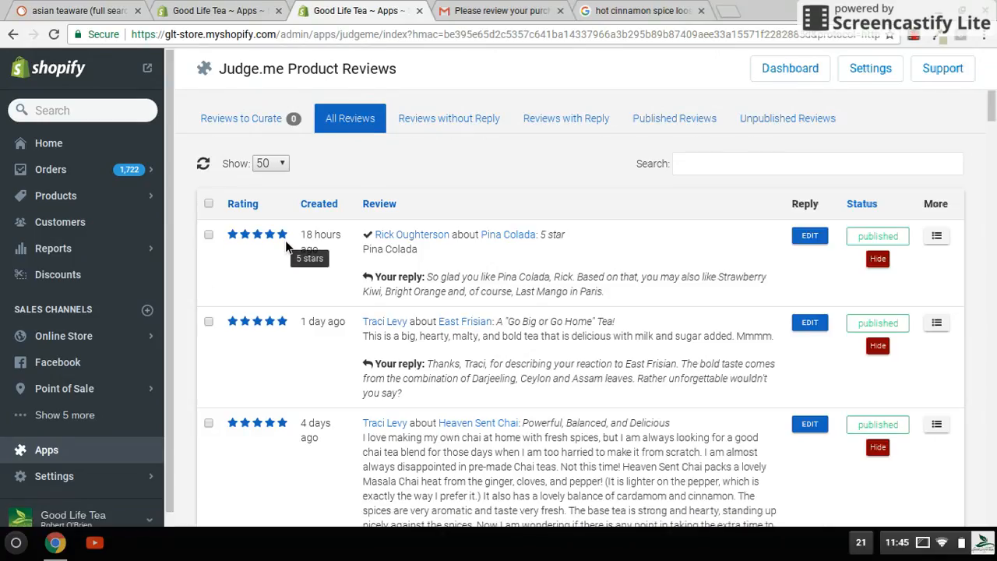
mouse_move(347, 296)
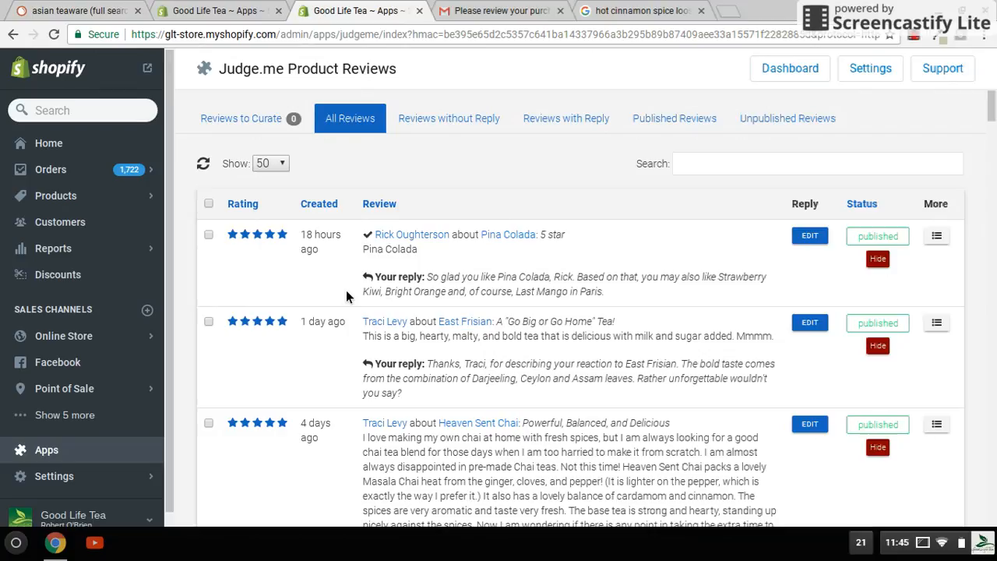
mouse_move(374, 236)
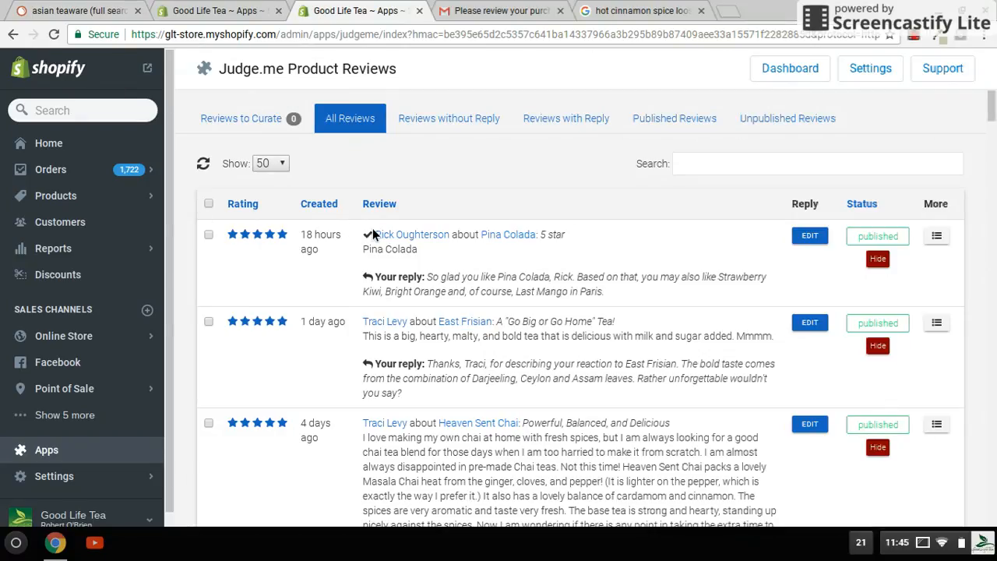
mouse_move(412, 234)
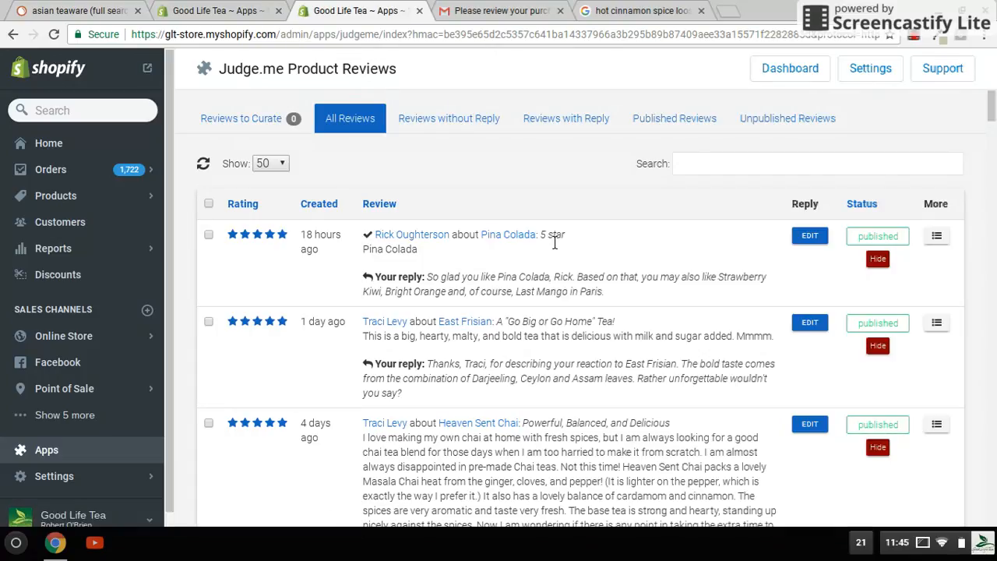
mouse_move(464, 321)
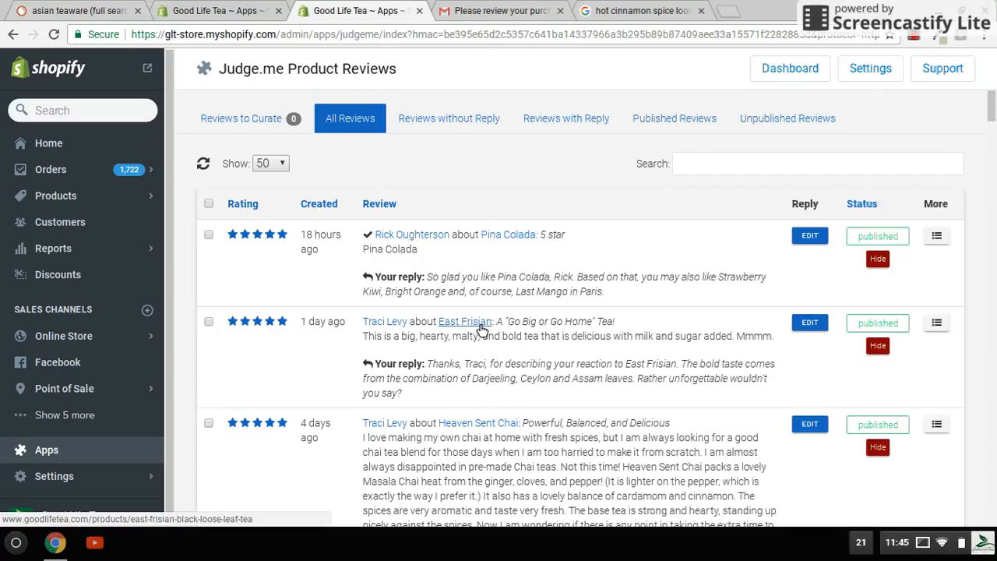
mouse_move(349, 333)
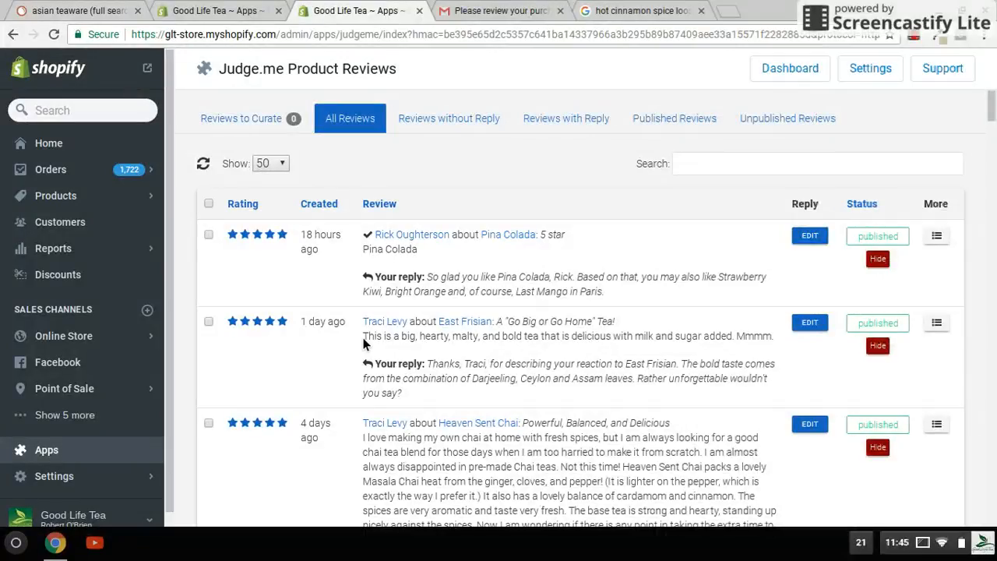
mouse_move(388, 282)
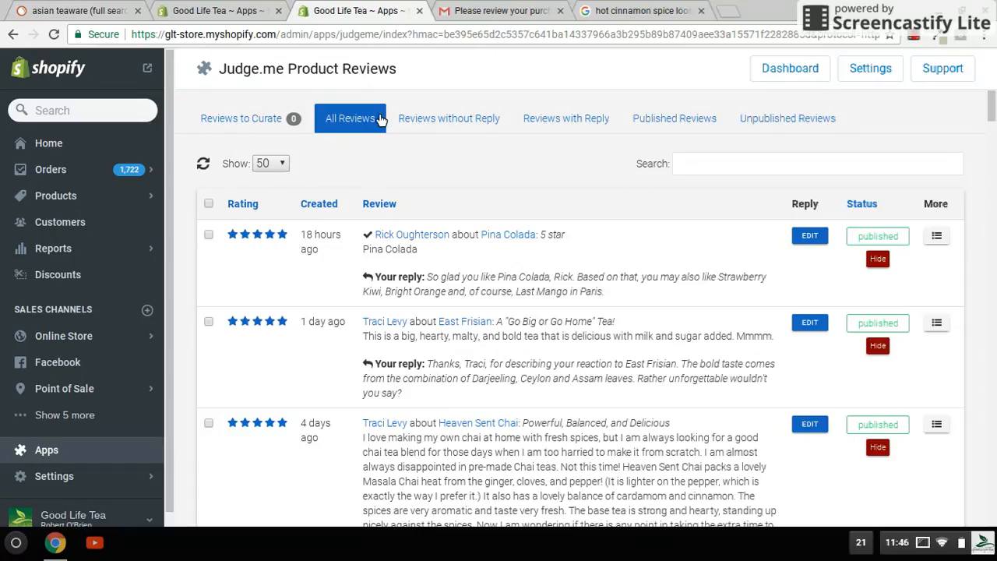
mouse_move(788, 117)
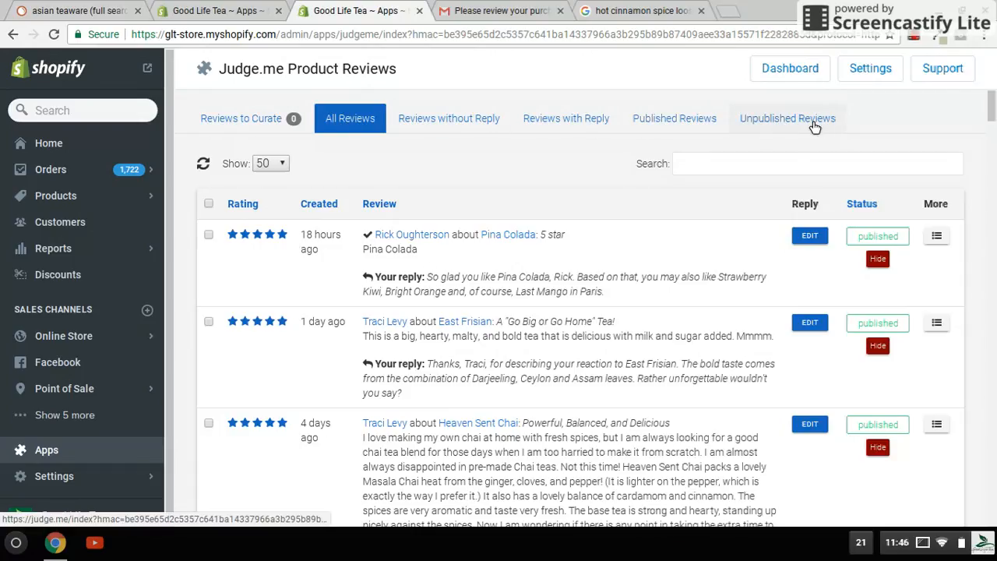
mouse_move(545, 132)
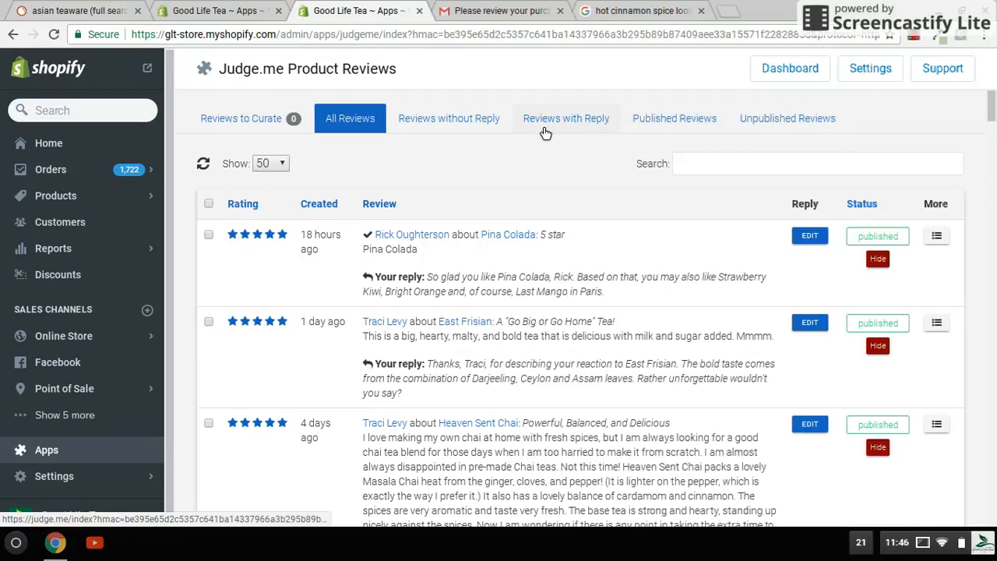
mouse_move(585, 137)
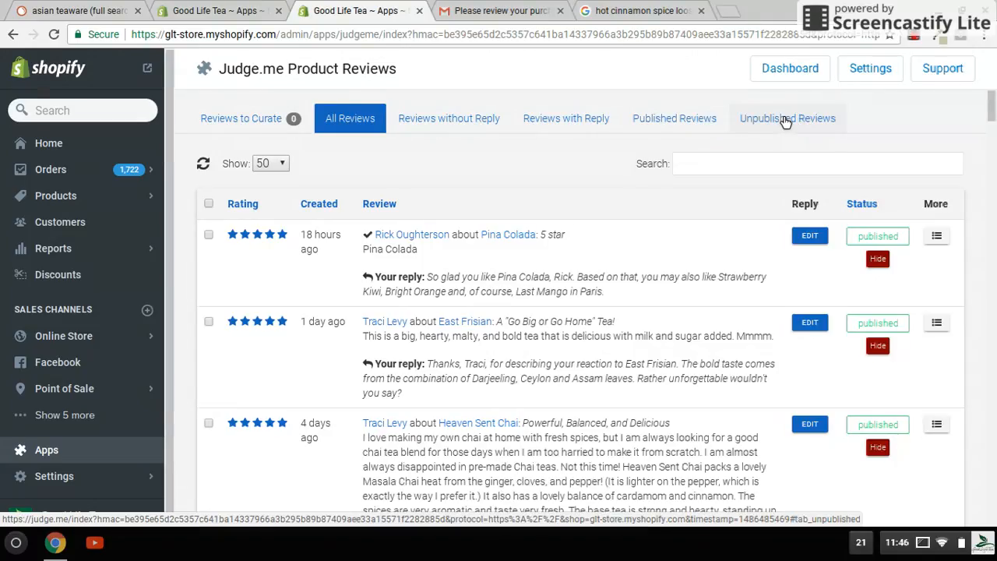
left_click(870, 68)
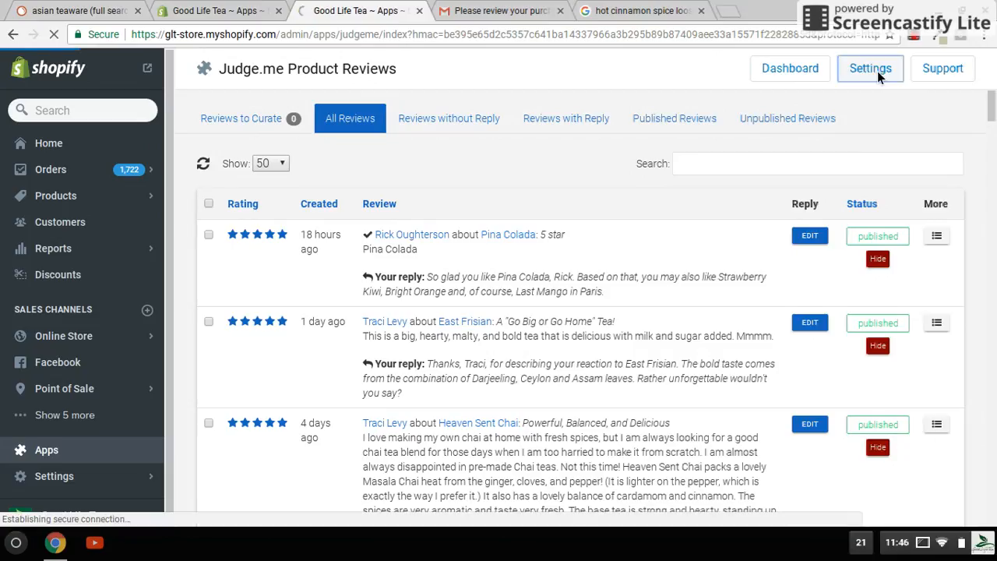
Step: Scroll the Judge.me Review Request settings past Timing and Blacklist to Email Templates
left_click(870, 68)
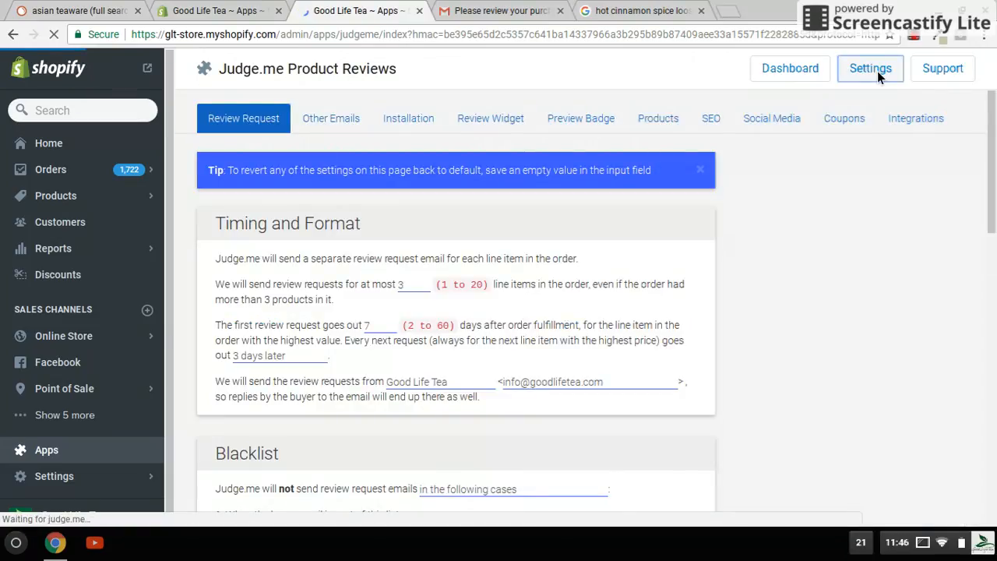
left_click(870, 67)
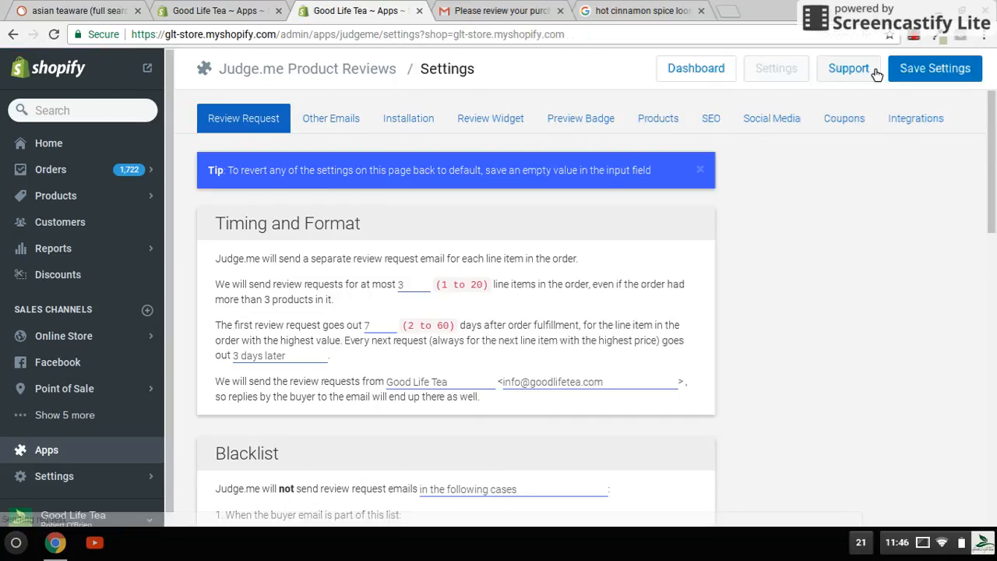
mouse_move(884, 76)
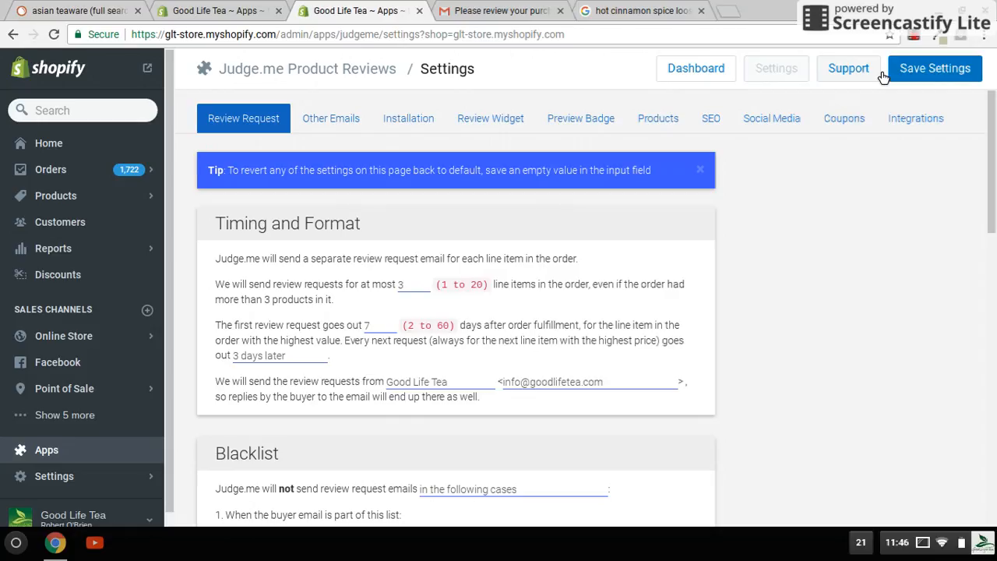
mouse_move(568, 68)
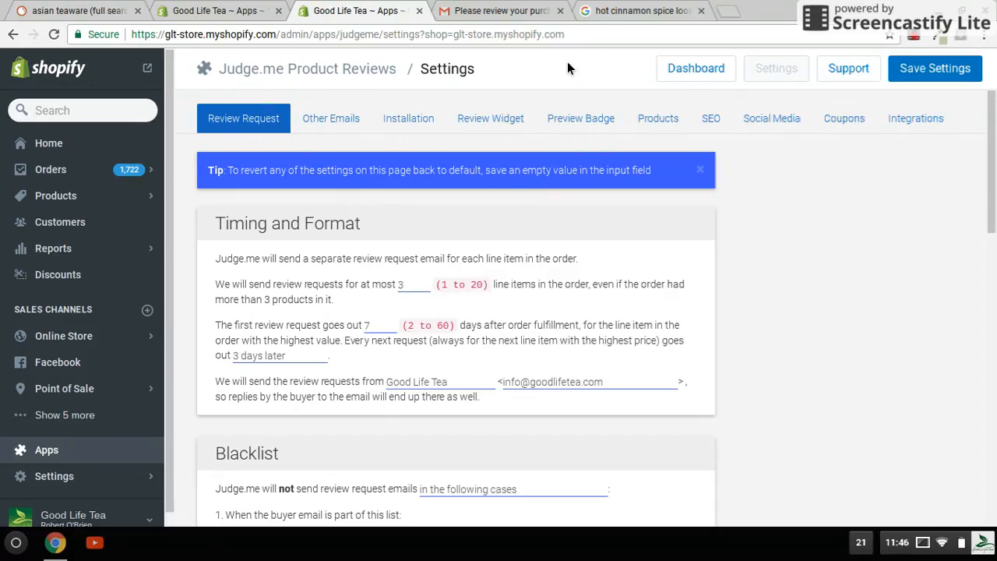
mouse_move(286, 216)
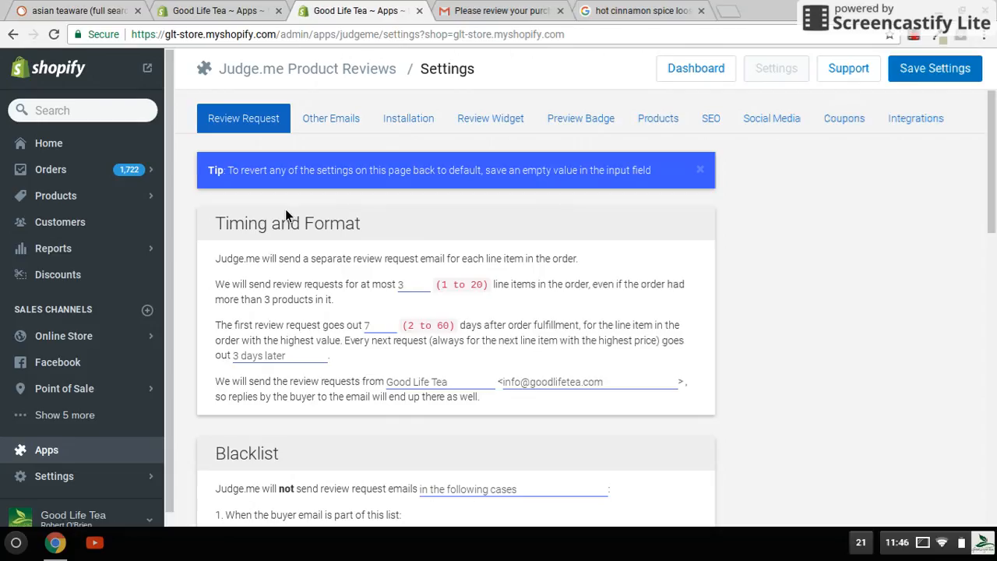
mouse_move(389, 308)
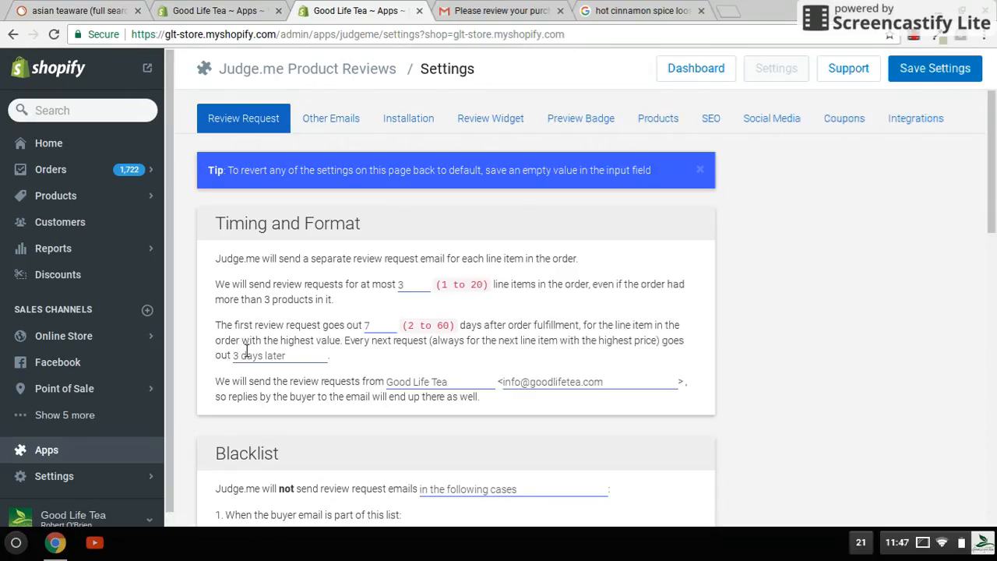
mouse_move(481, 411)
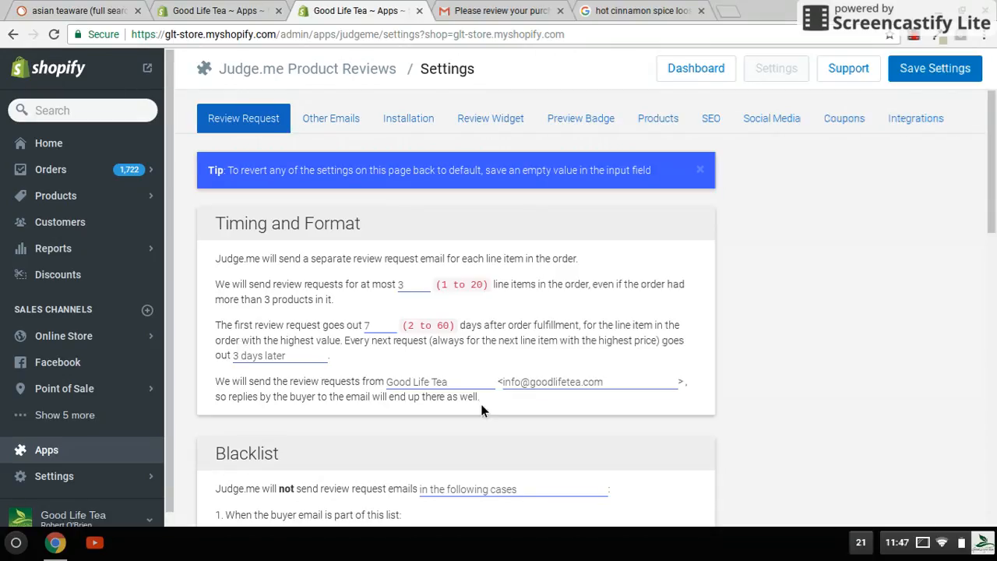
left_click(379, 324)
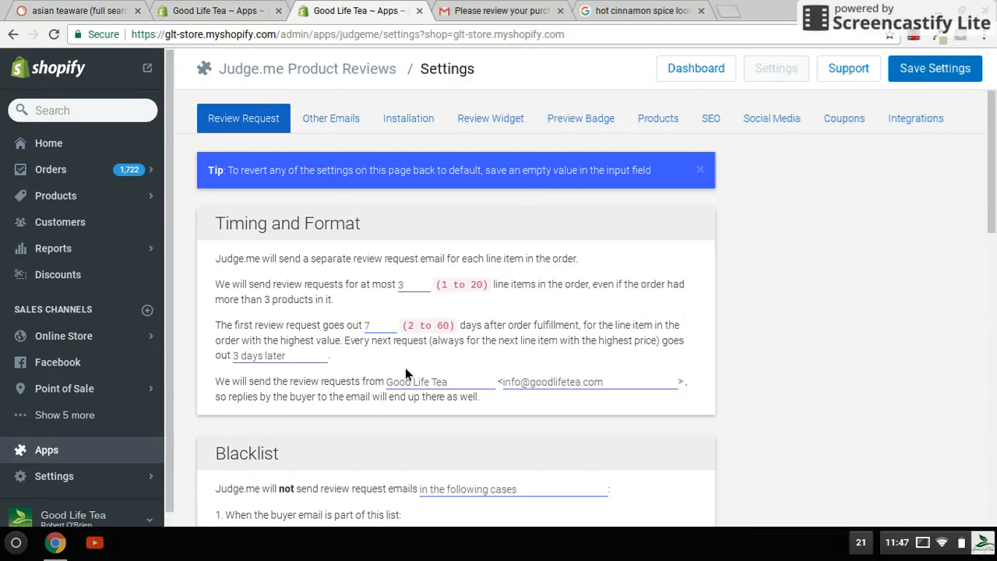
mouse_move(461, 389)
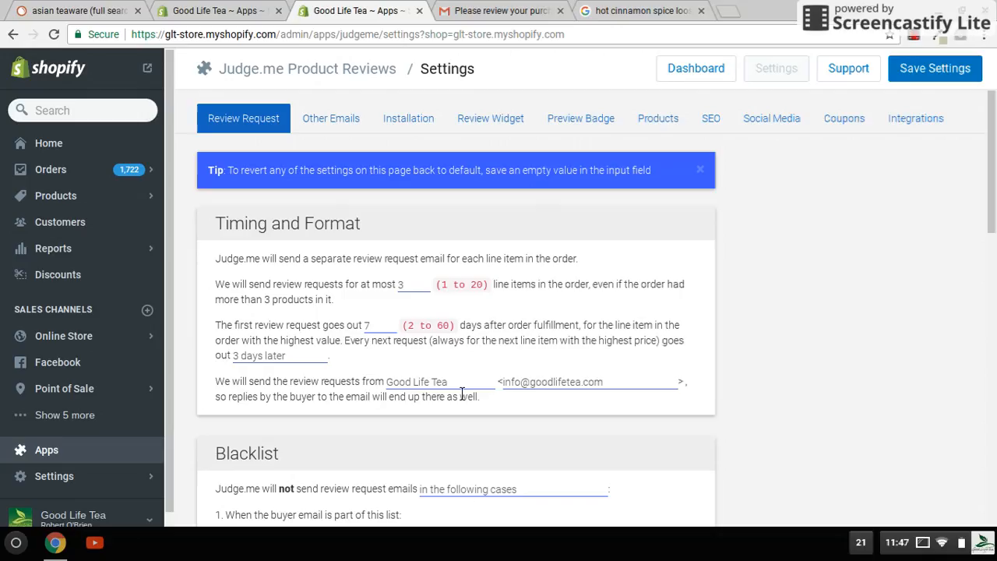
mouse_move(526, 366)
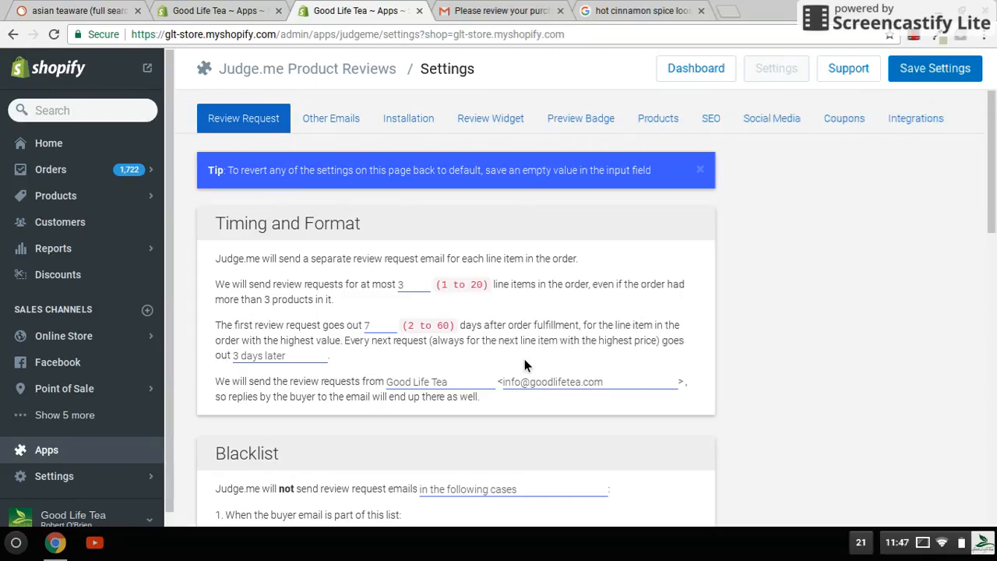
mouse_move(980, 228)
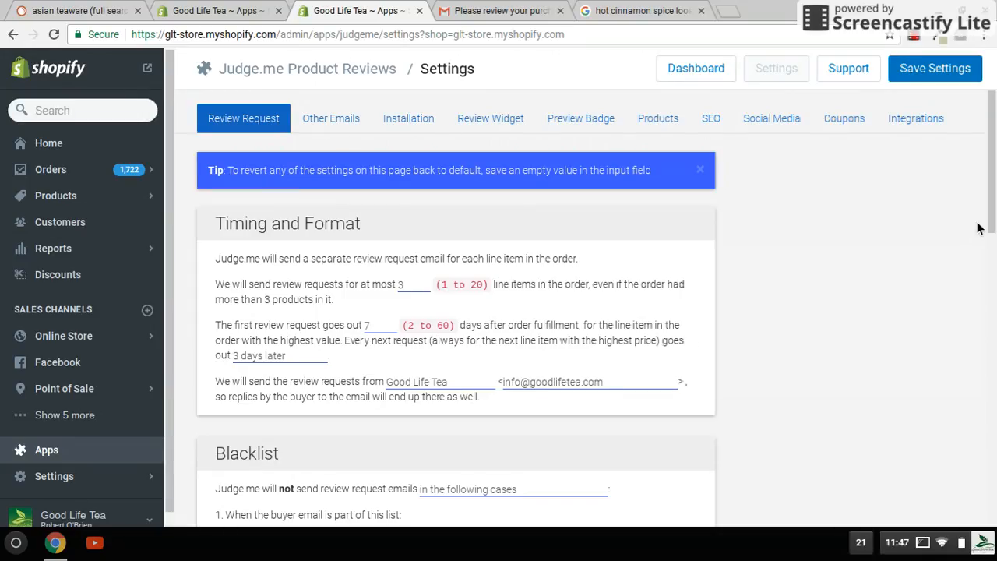
scroll("down", 3)
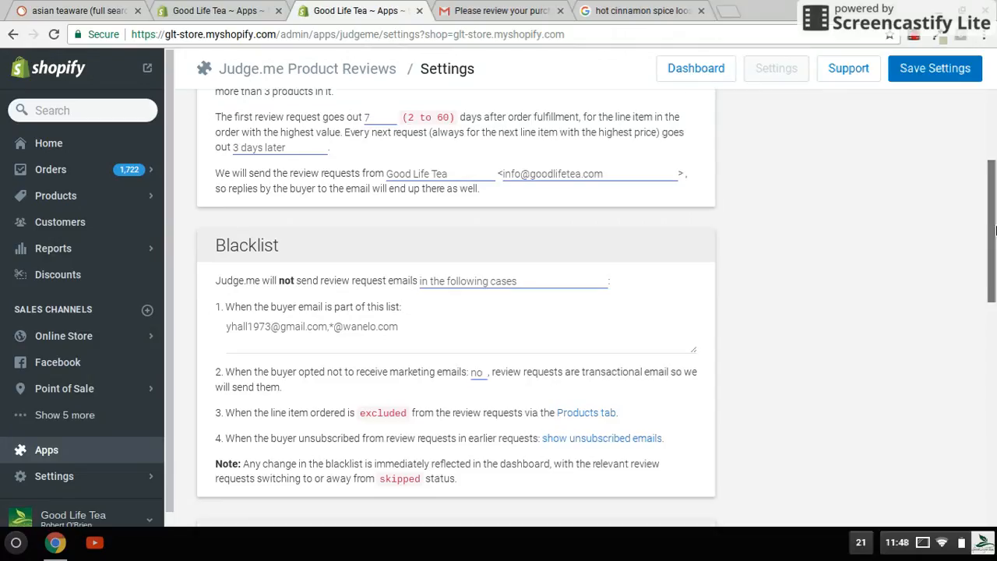
scroll("down", 3)
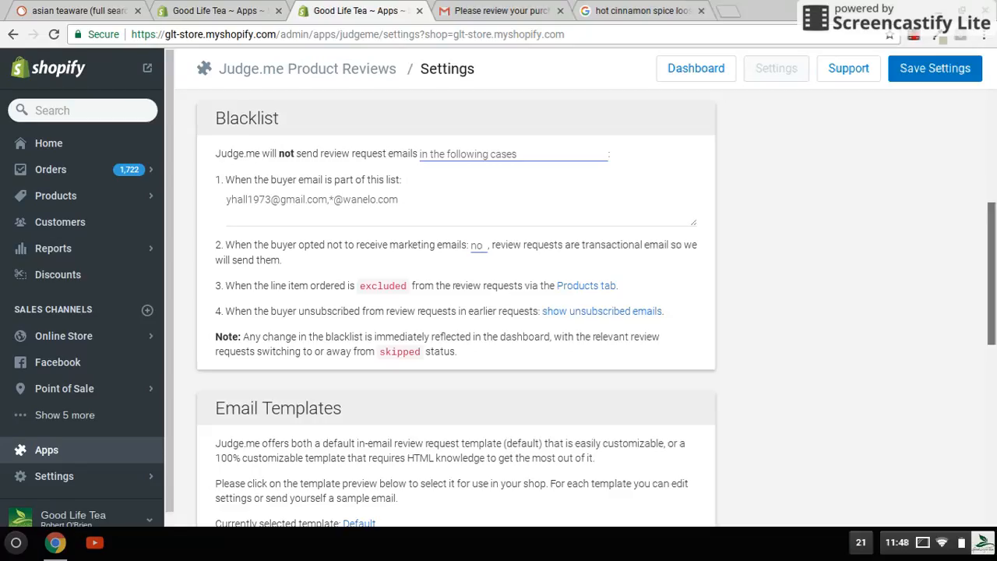
scroll("down", 3)
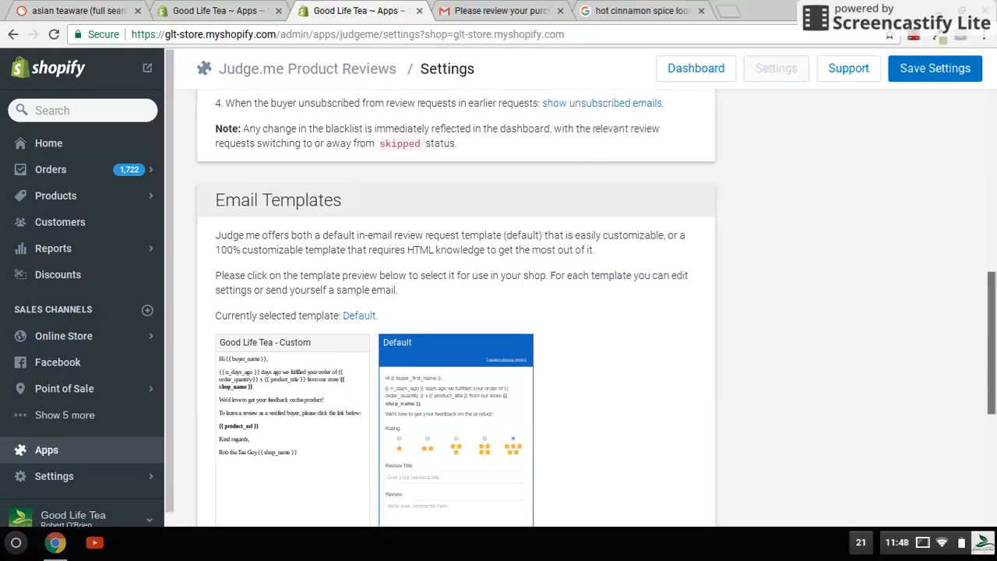
Step: Scroll to the template previews and switch to the 'Please review your purchase' email
scroll("down", 3)
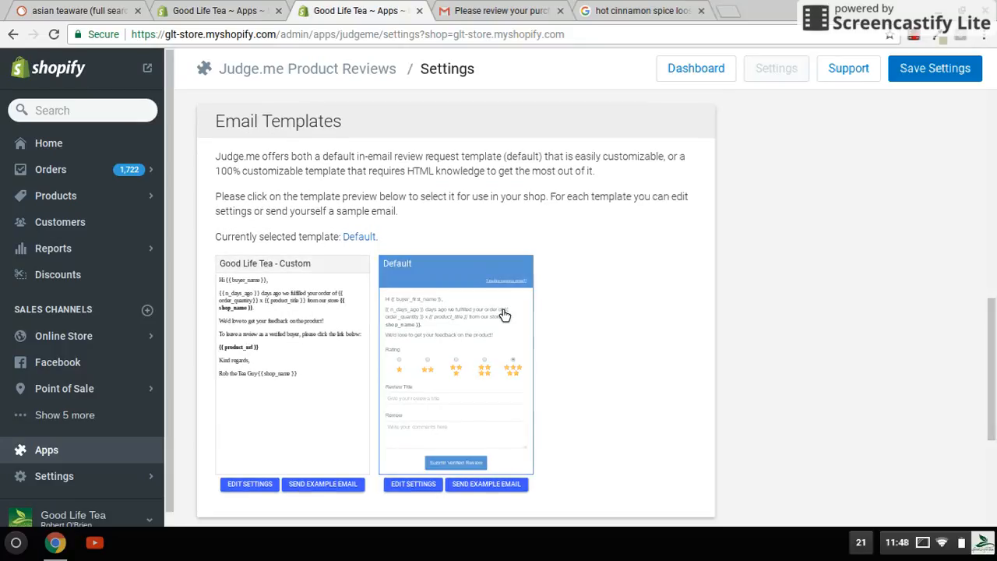
mouse_move(495, 336)
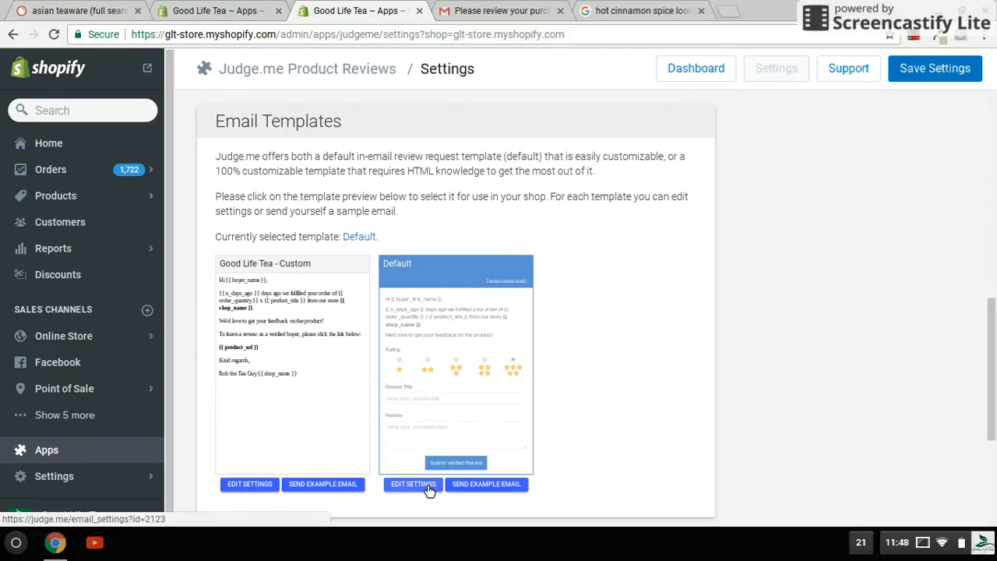
mouse_move(424, 493)
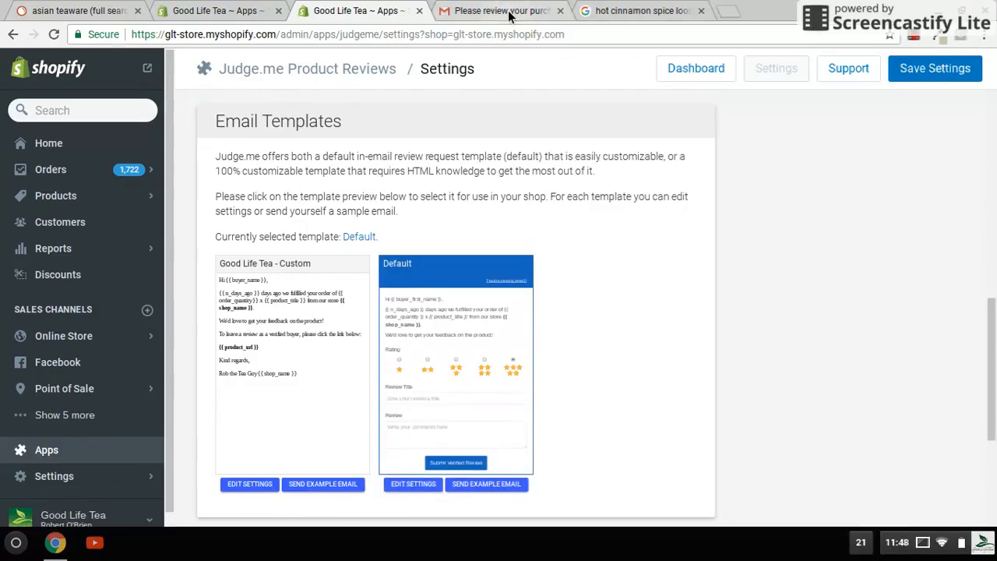
left_click(499, 10)
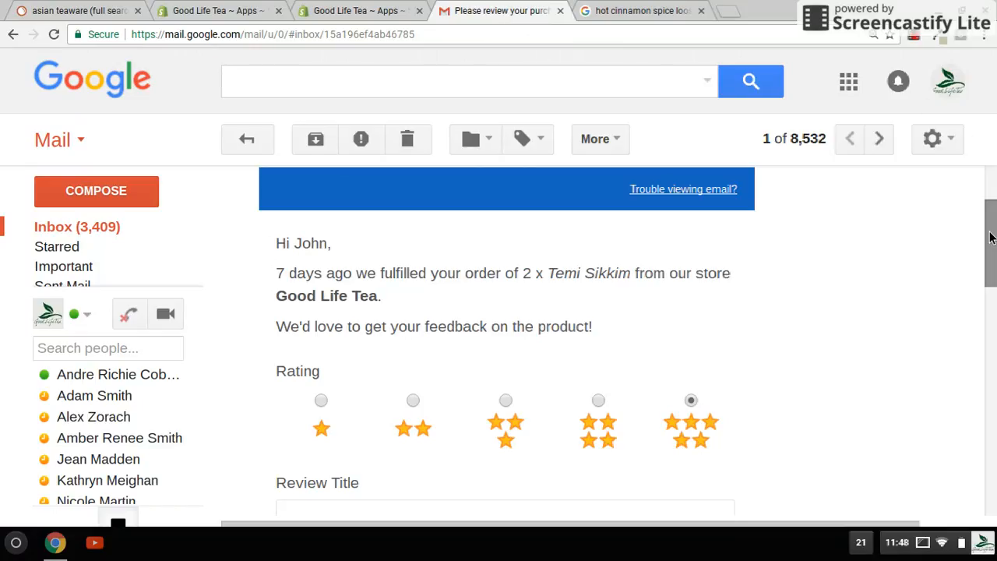
mouse_move(465, 266)
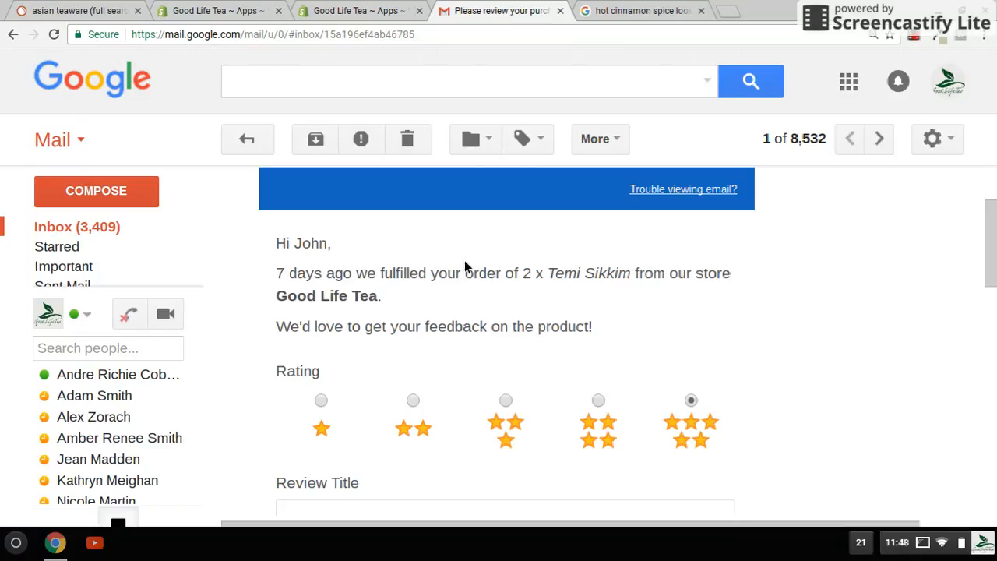
mouse_move(328, 254)
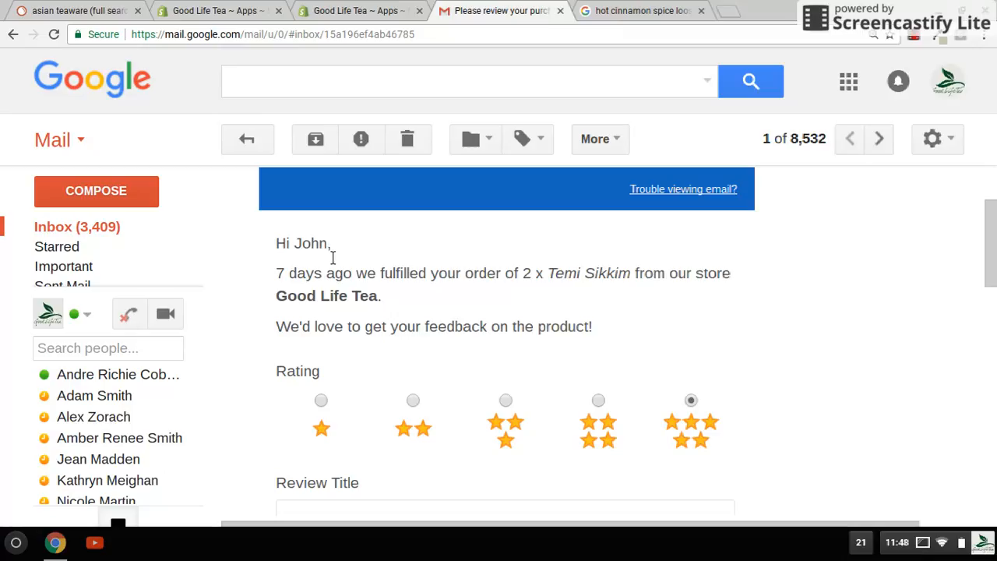
mouse_move(295, 281)
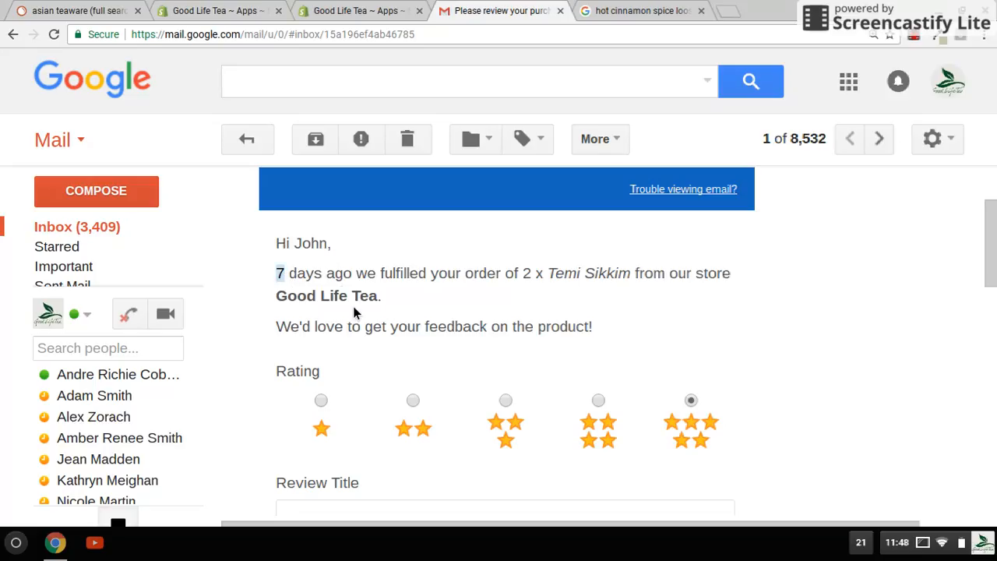
mouse_move(618, 261)
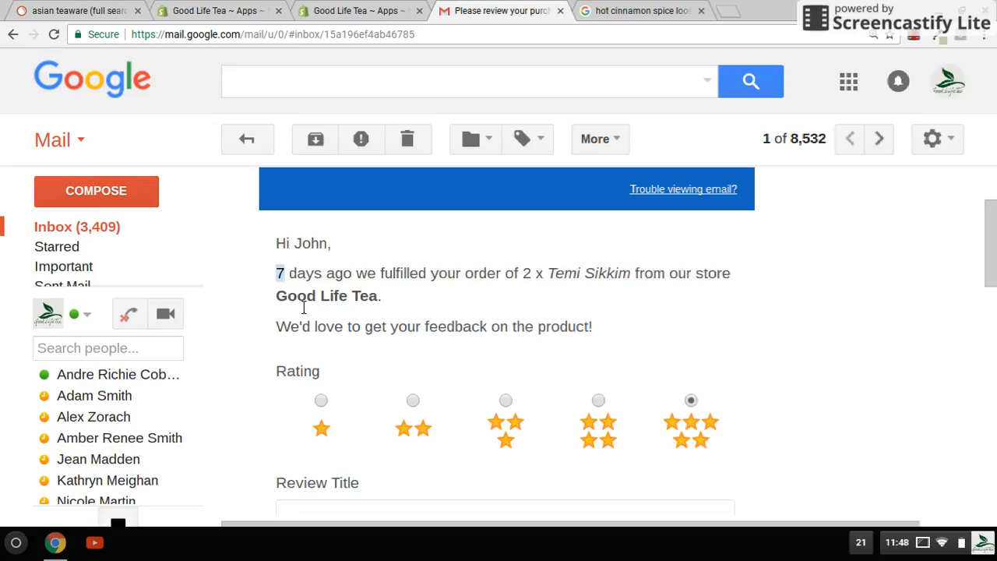
mouse_move(282, 291)
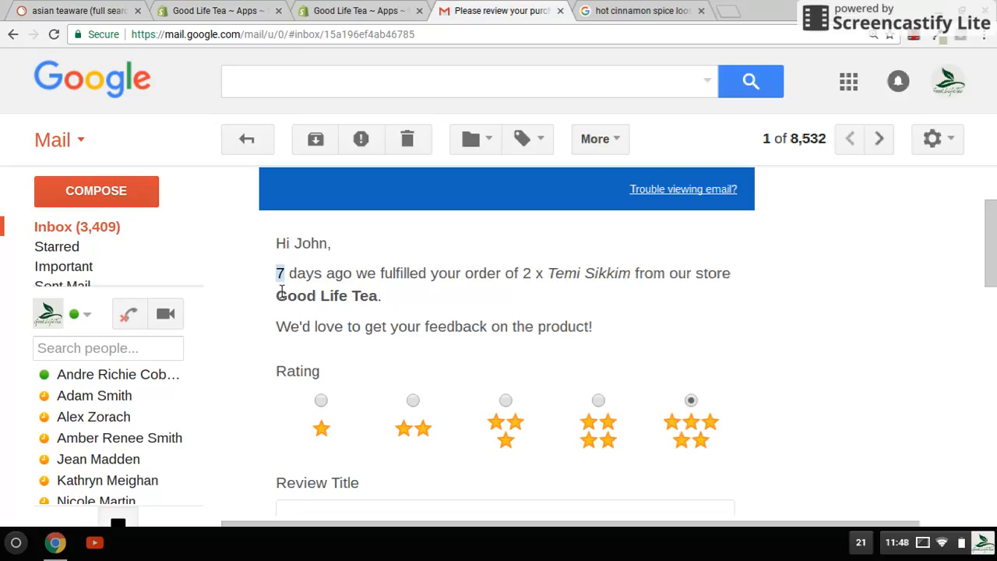
mouse_move(537, 350)
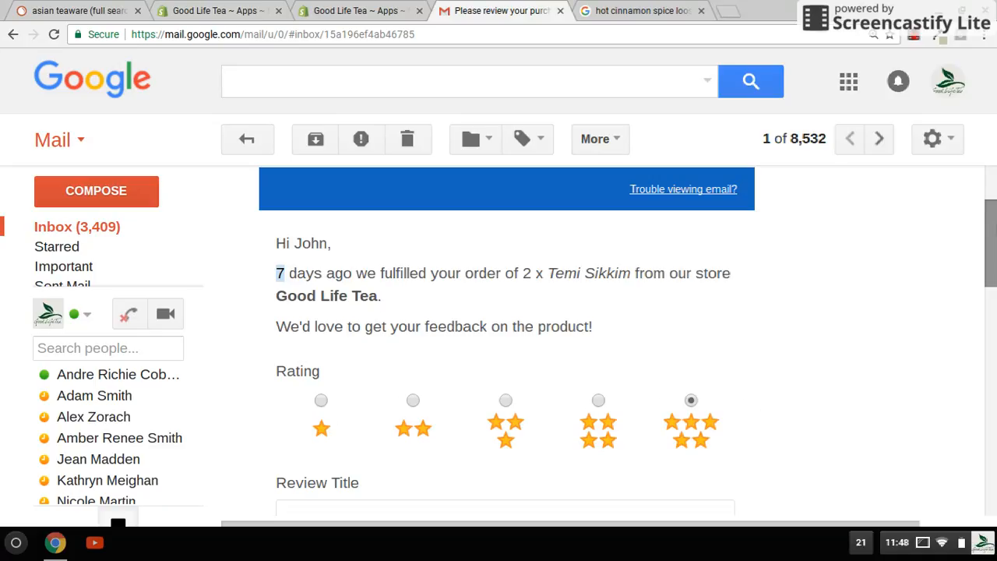
Step: Scroll the Good Life Tea email through star rating, title and review fields to the thank-you
scroll("down", 3)
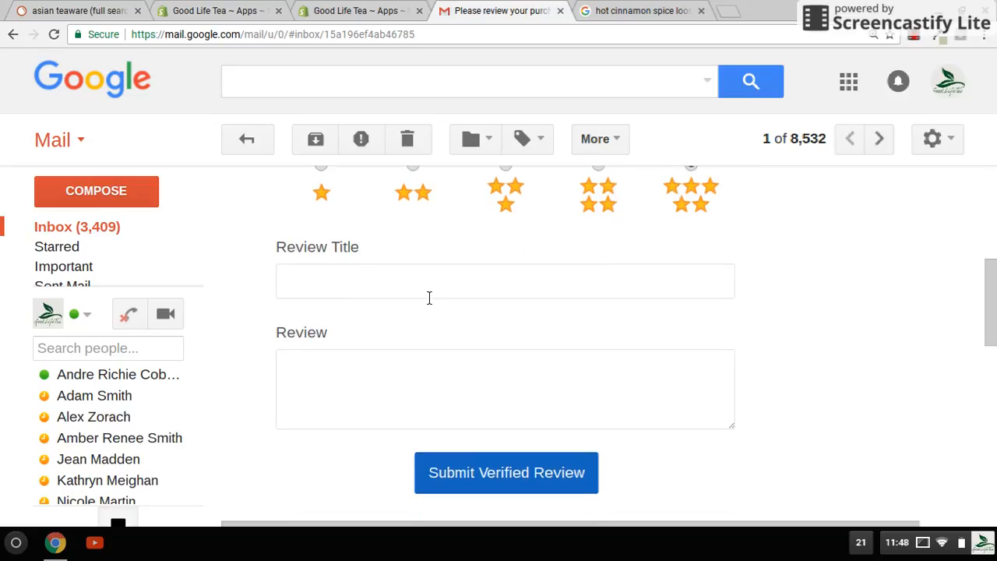
mouse_move(348, 364)
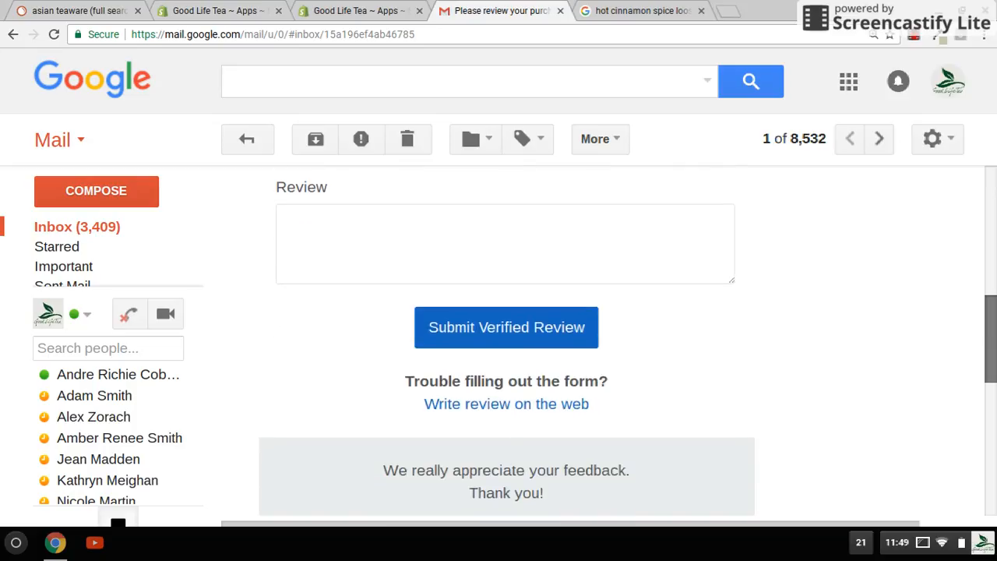
scroll("down", 3)
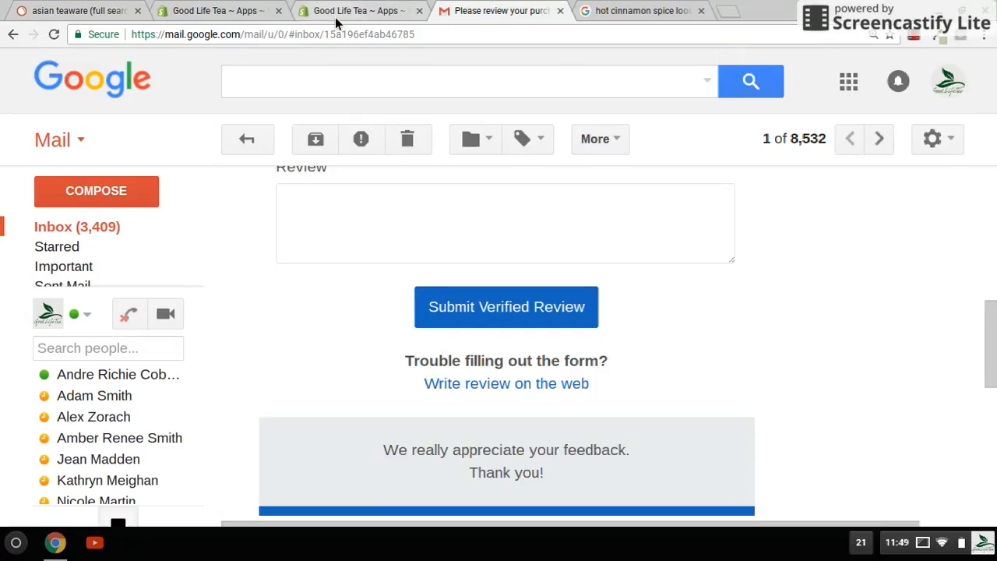
Step: Search the Good Life Tea storefront for 'cinnam' and reach the Hot Cinnamon Spice page
left_click(358, 11)
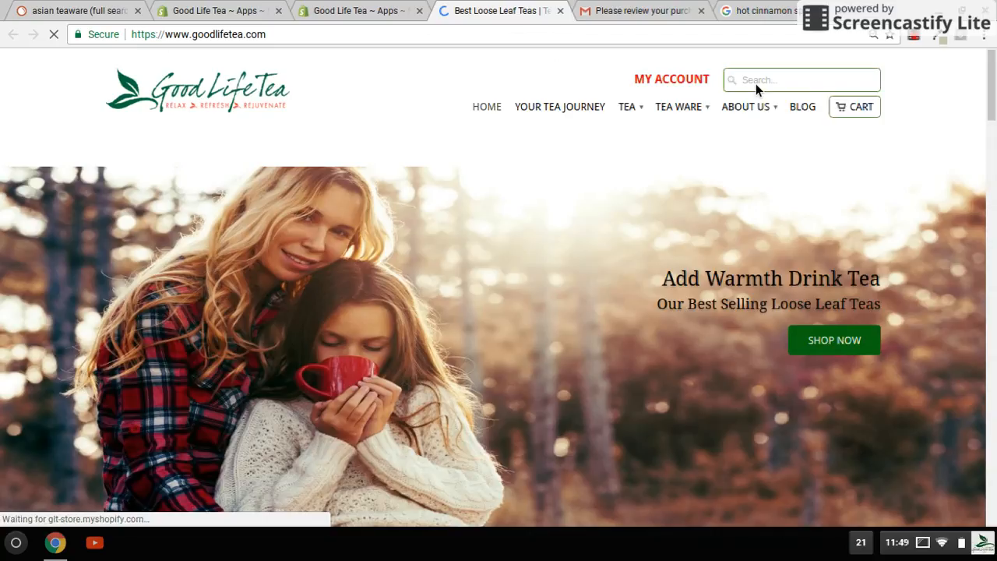
type("cinna")
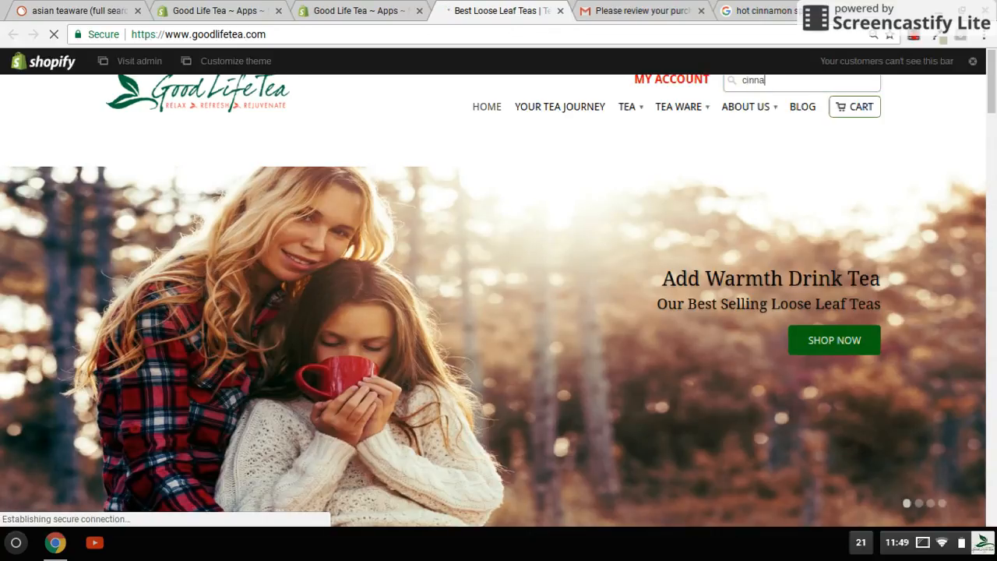
type("m")
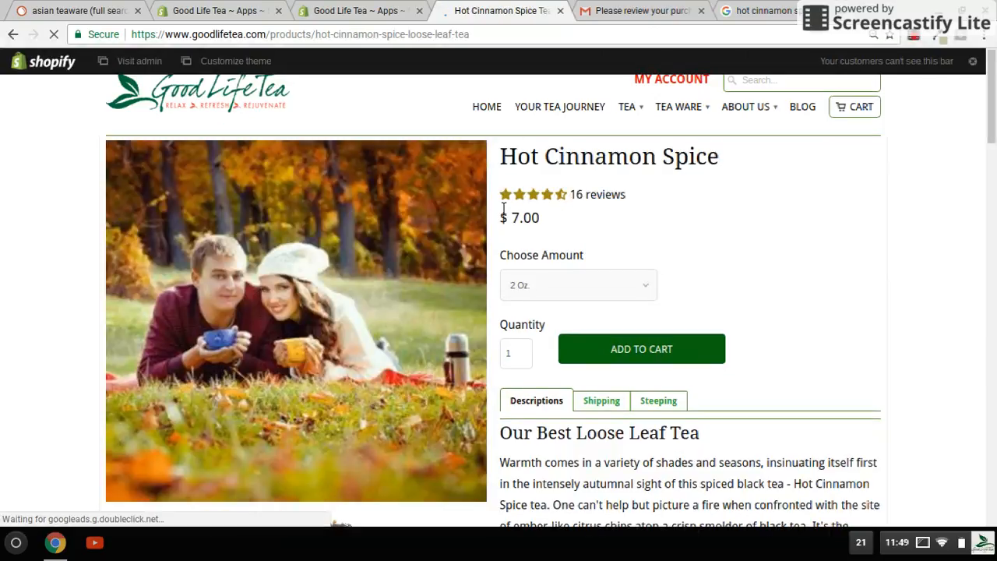
scroll("down", 3)
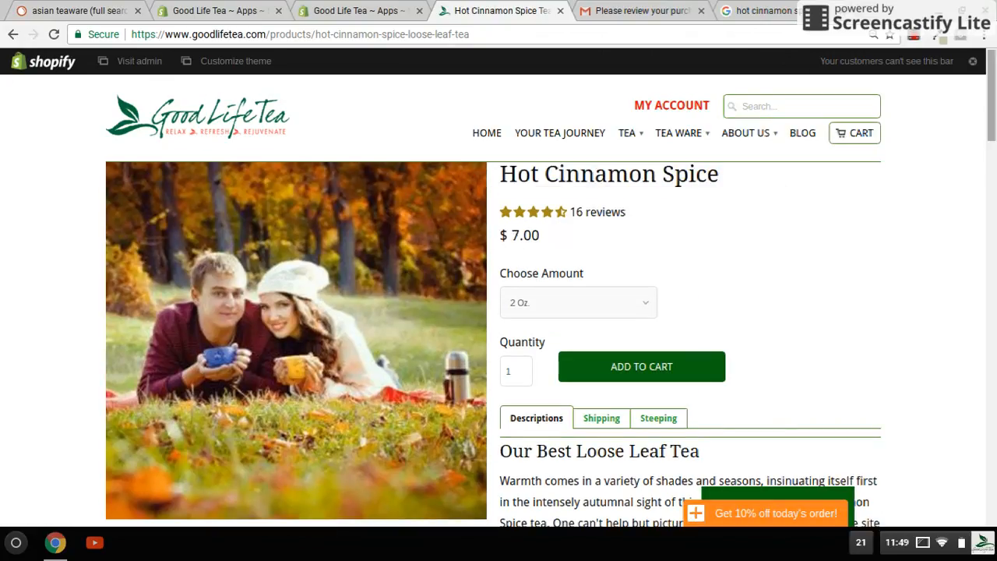
mouse_move(641, 222)
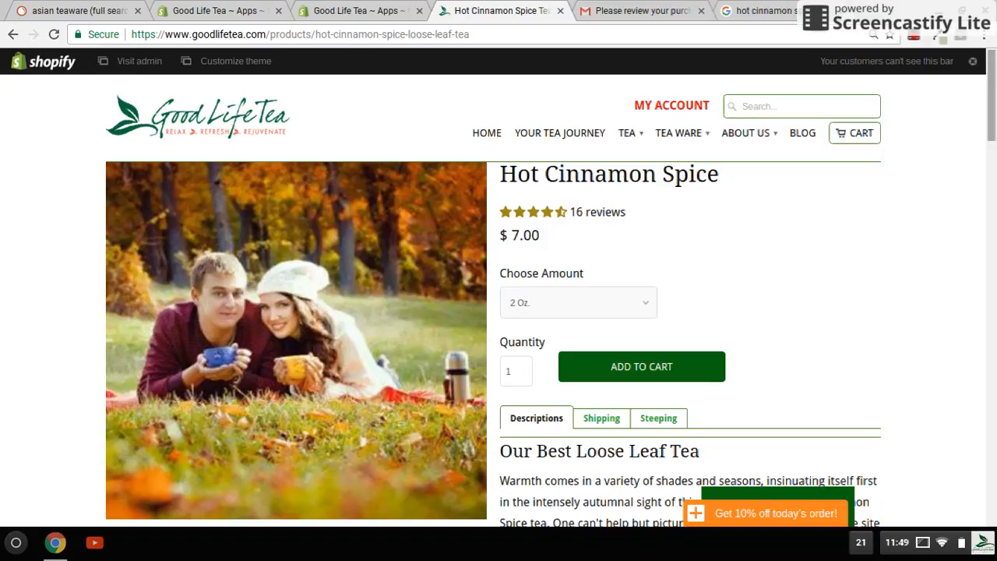
Step: Scroll Hot Cinnamon Spice to the Customer Reviews with verified badges and store replies
scroll("down", 3)
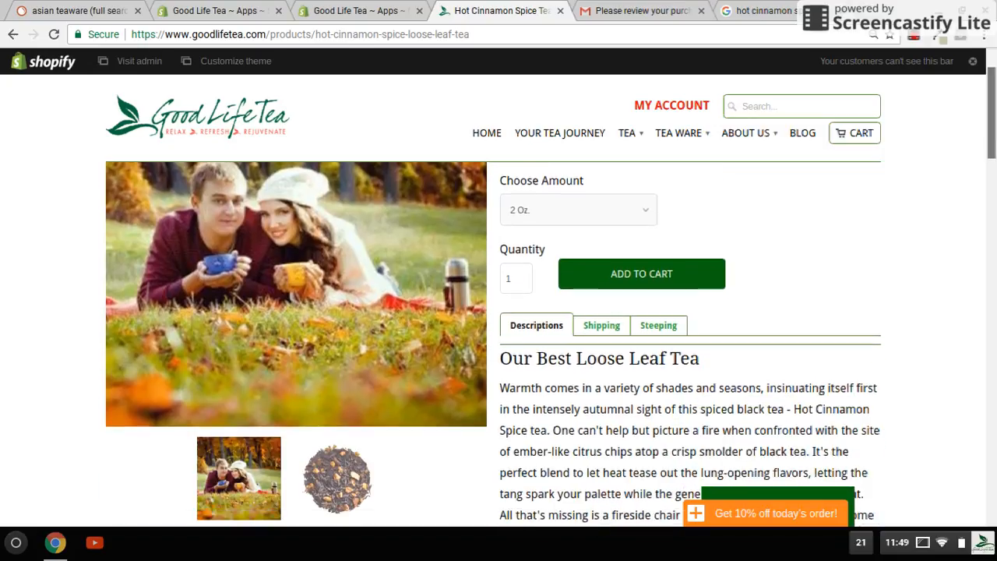
scroll("down", 3)
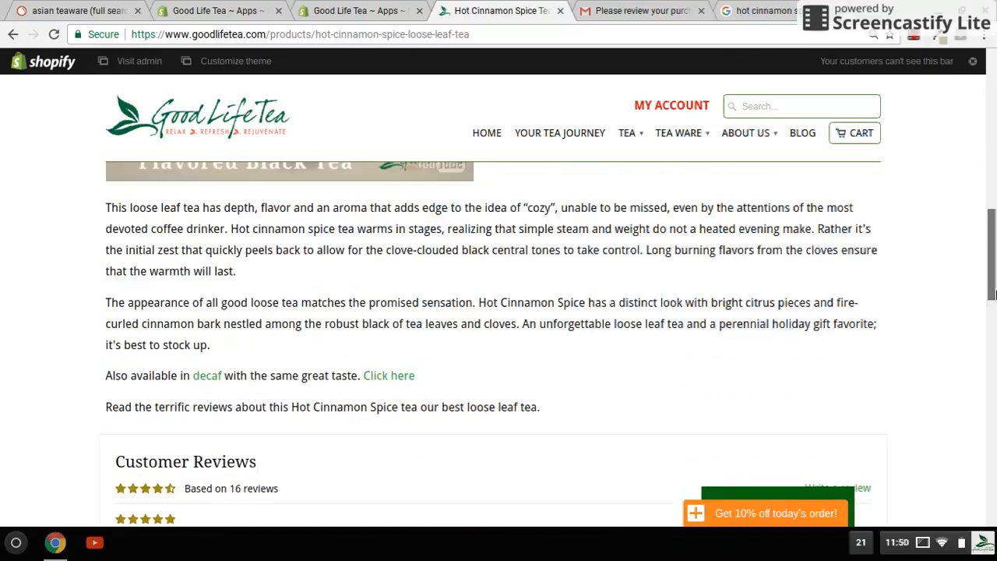
scroll("down", 3)
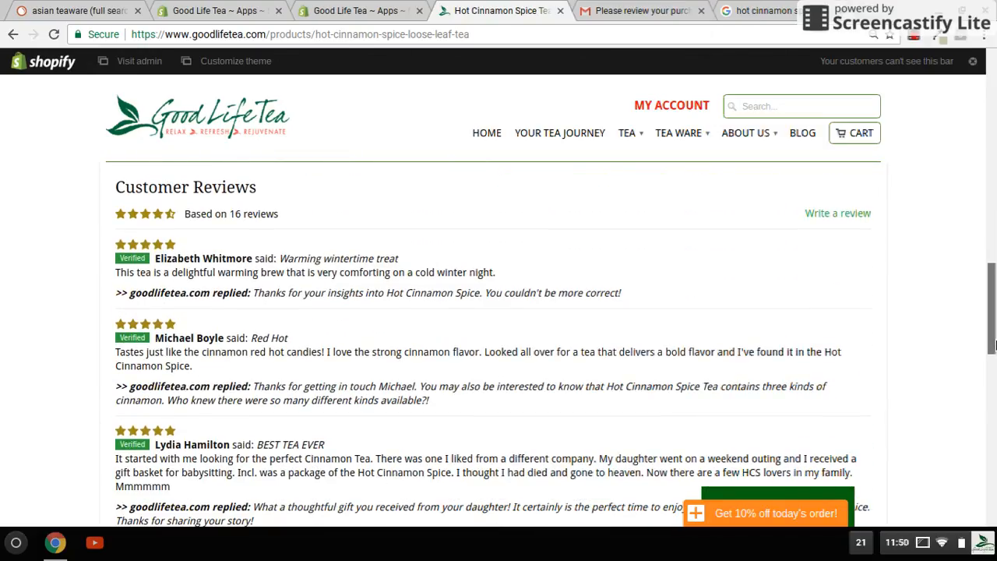
scroll("down", 3)
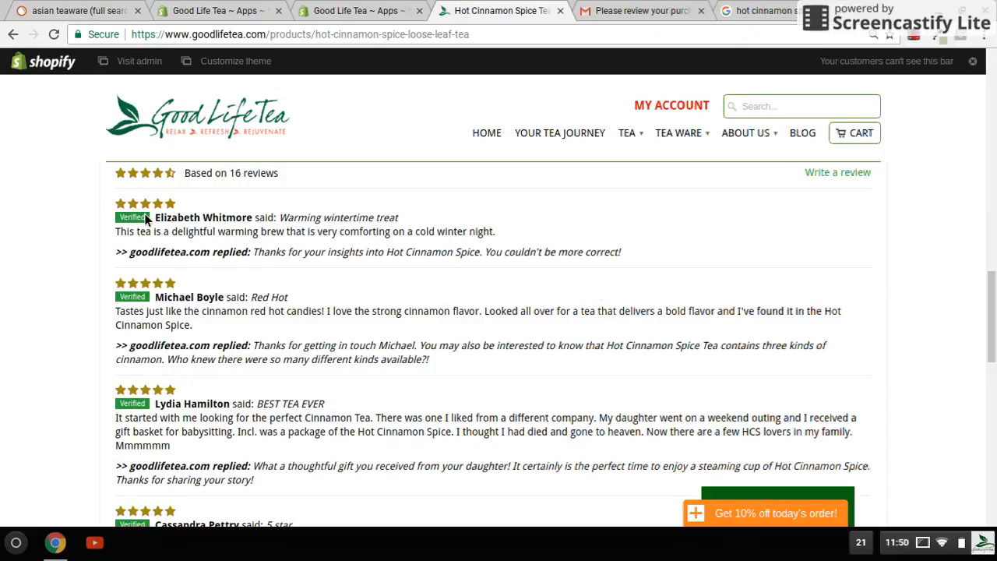
mouse_move(979, 185)
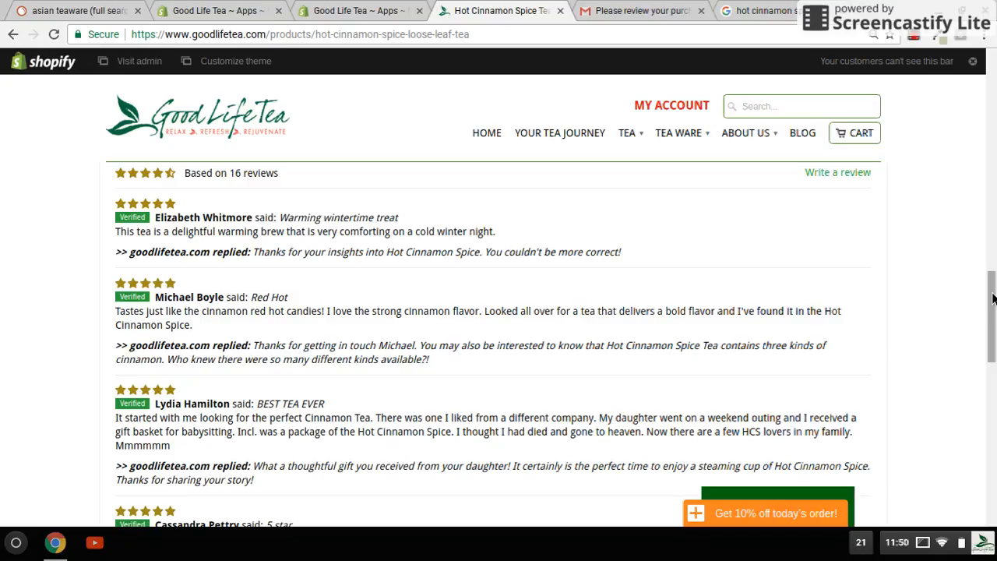
scroll("down", 3)
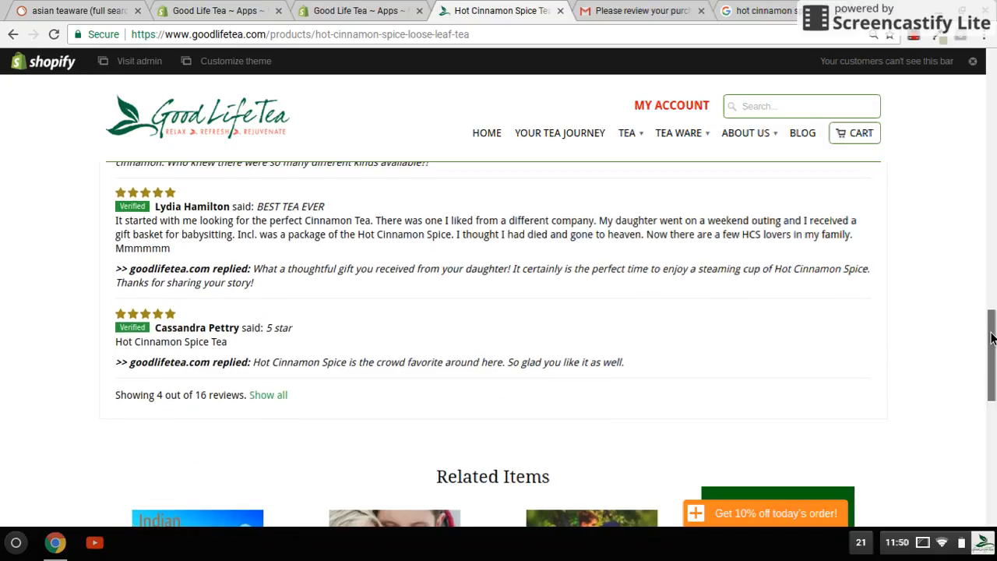
scroll("up", 3)
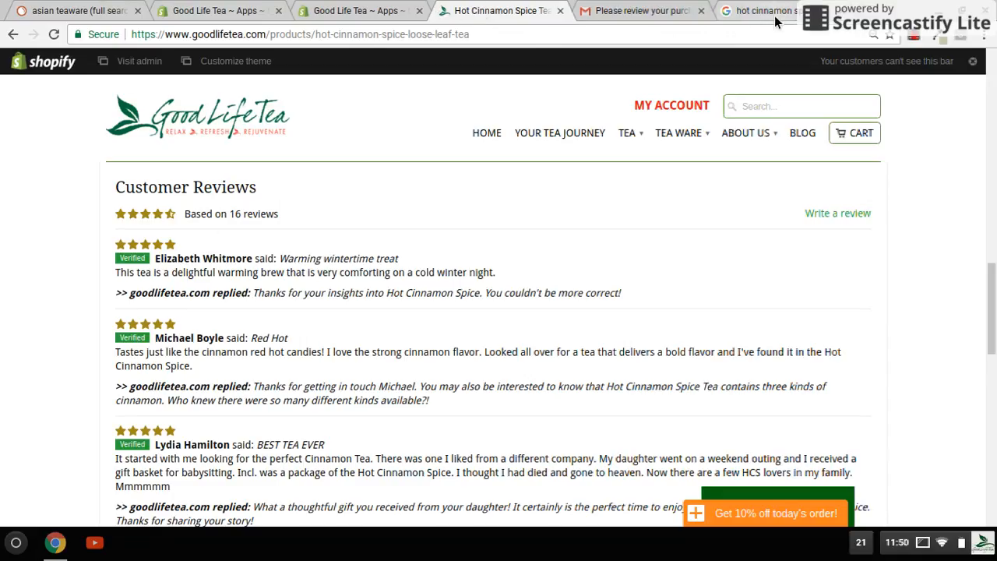
Step: View Good Life Tea's 4.7-star, 16-vote Google listing, then return to the product page
left_click(763, 11)
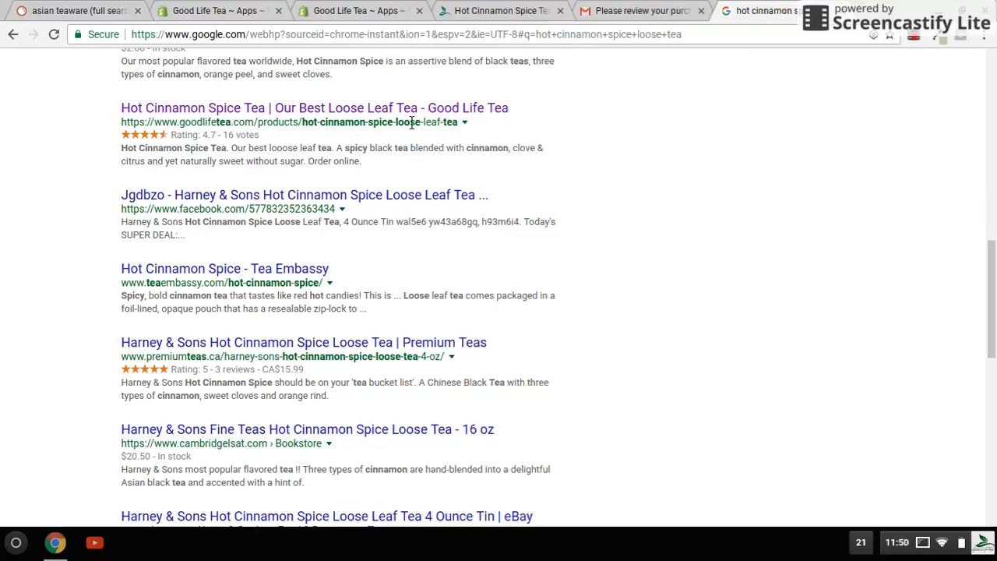
mouse_move(528, 119)
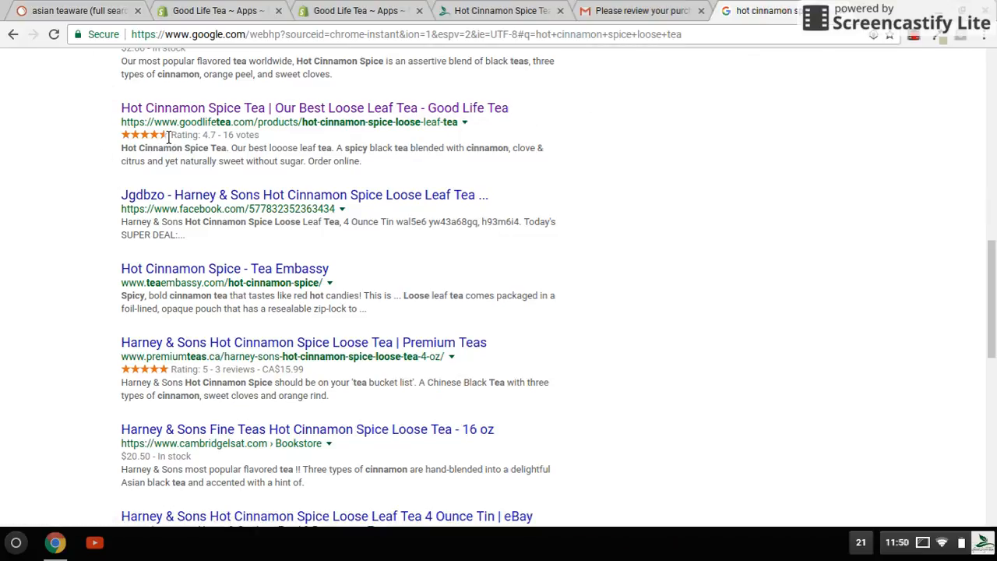
mouse_move(283, 130)
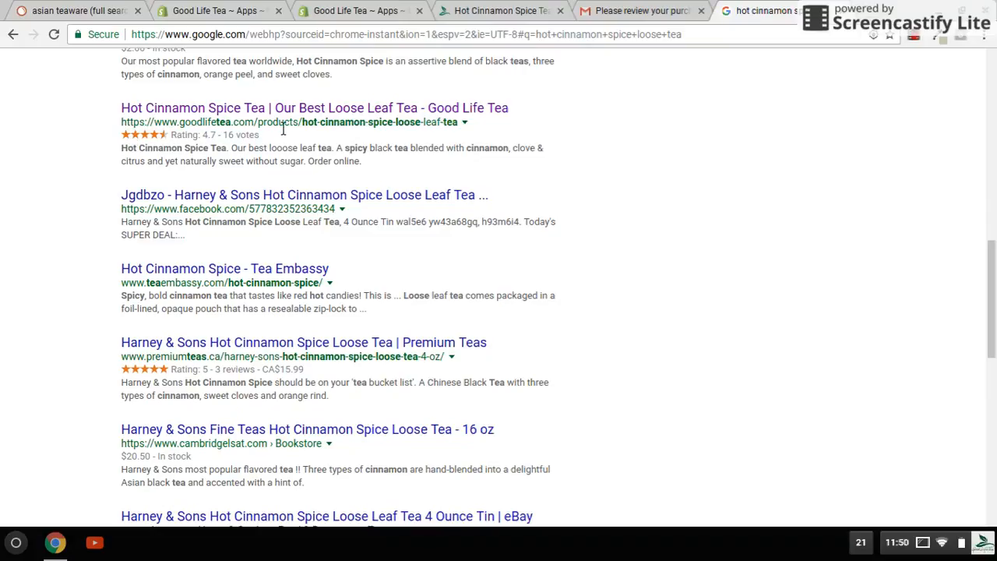
left_click(314, 107)
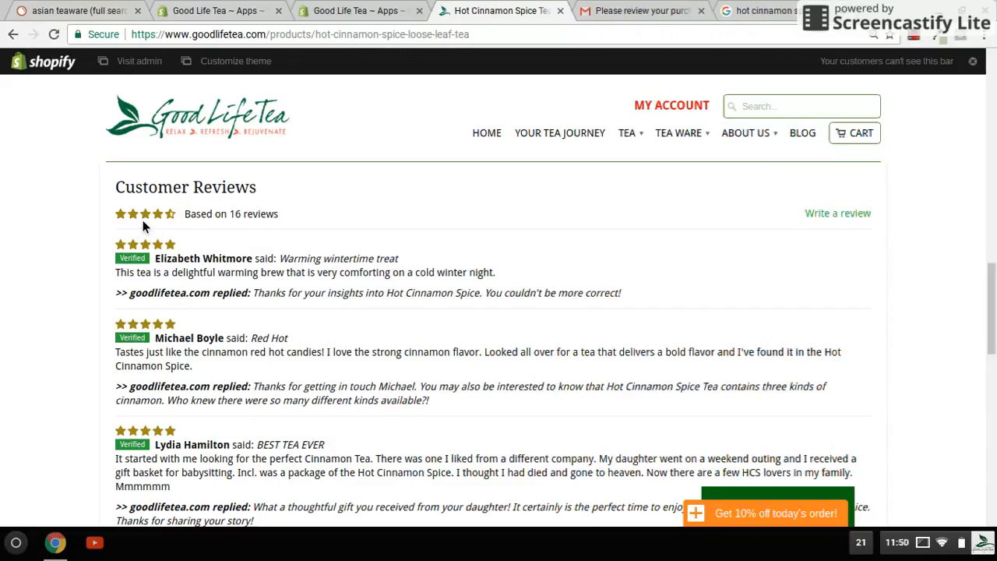
mouse_move(557, 132)
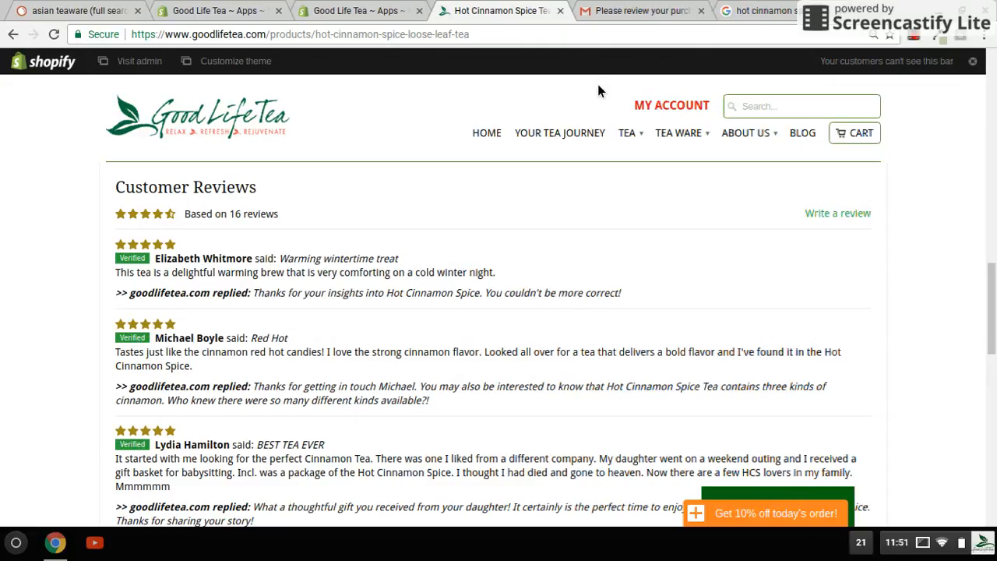
mouse_move(913, 42)
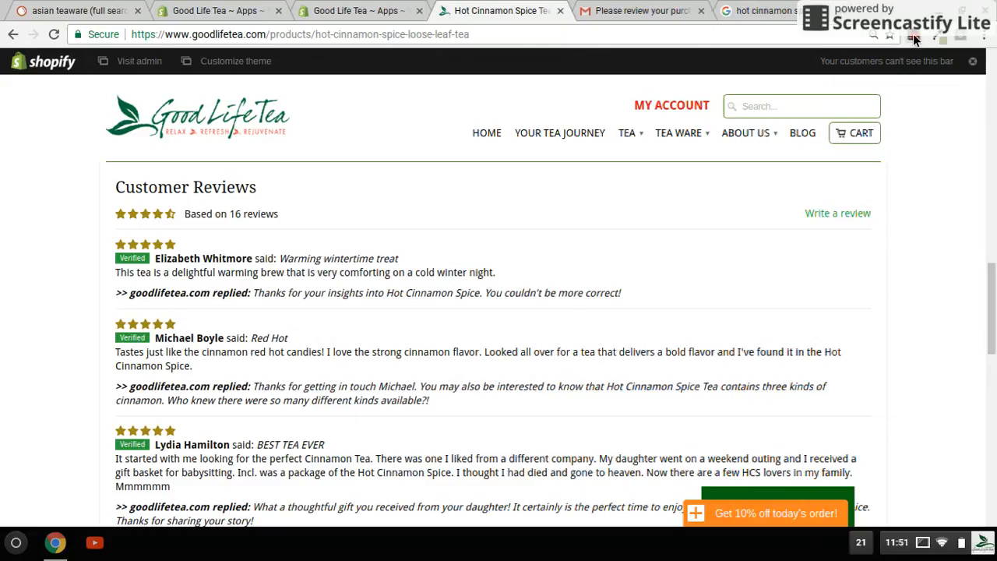
mouse_move(912, 39)
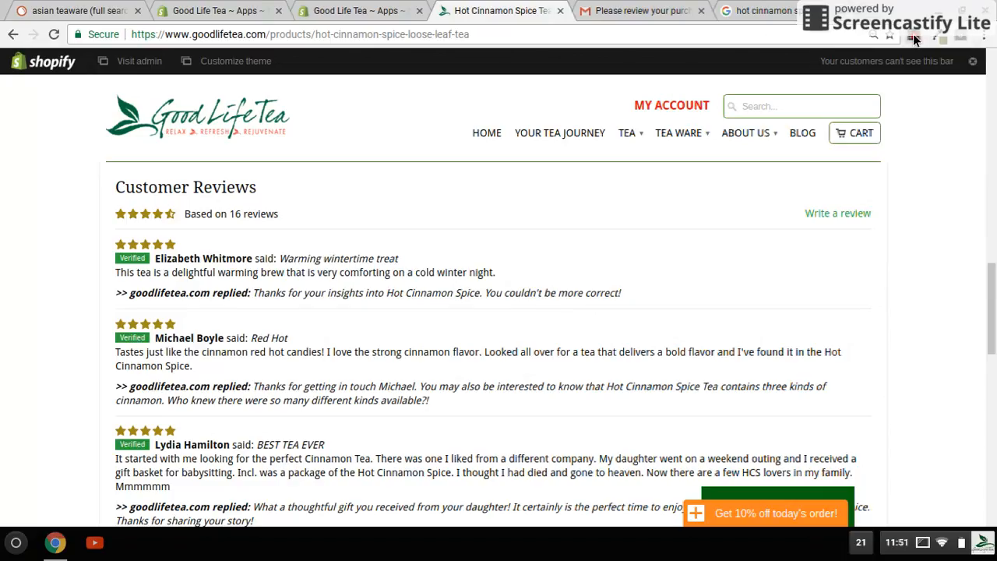
left_click(911, 37)
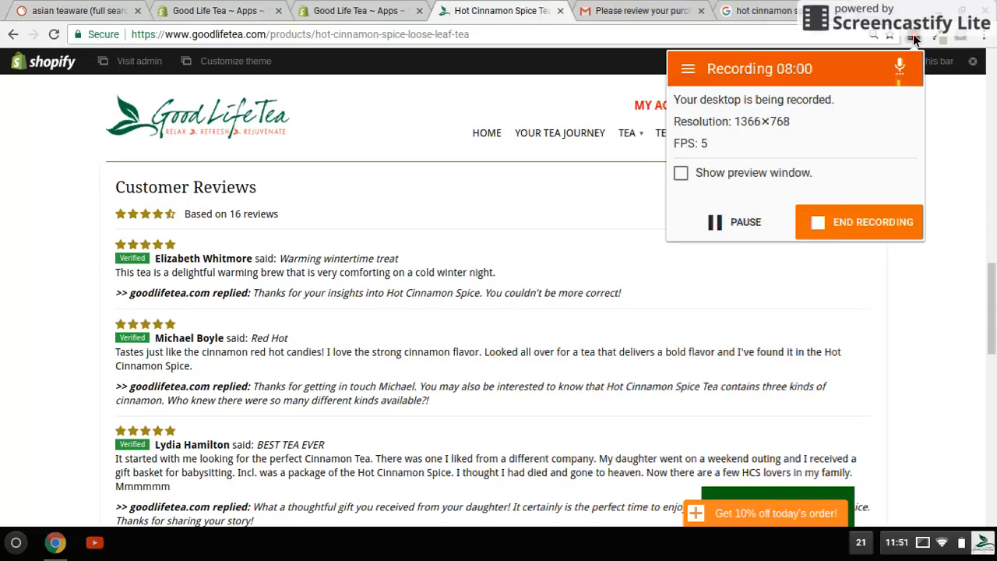